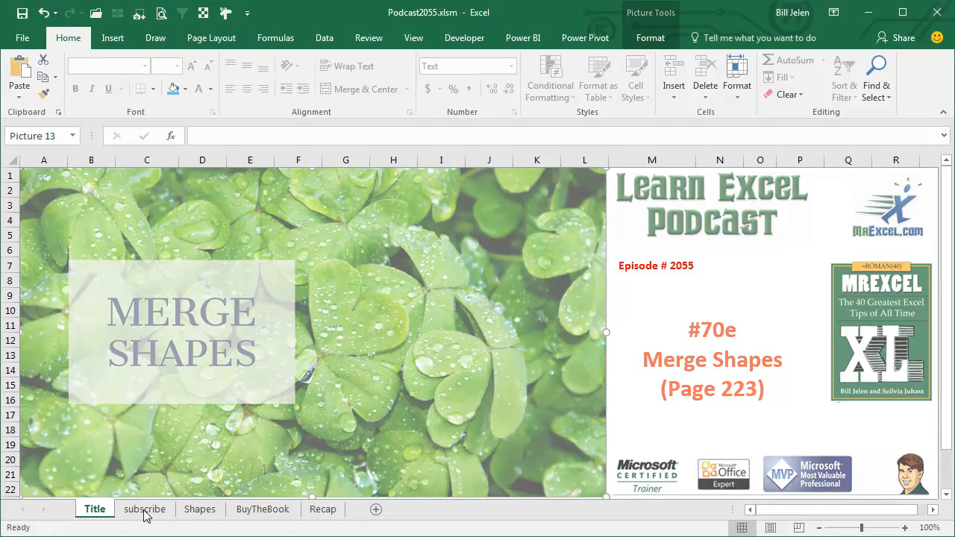
Move from the subscribe sheet to the empty Shapes sheet of the Podcast2055 workbook.
click(144, 509)
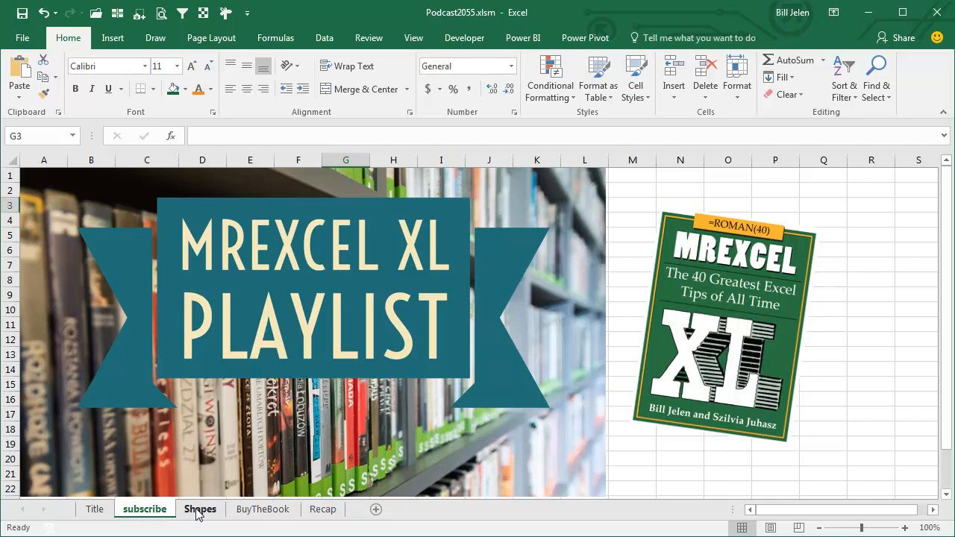
click(200, 509)
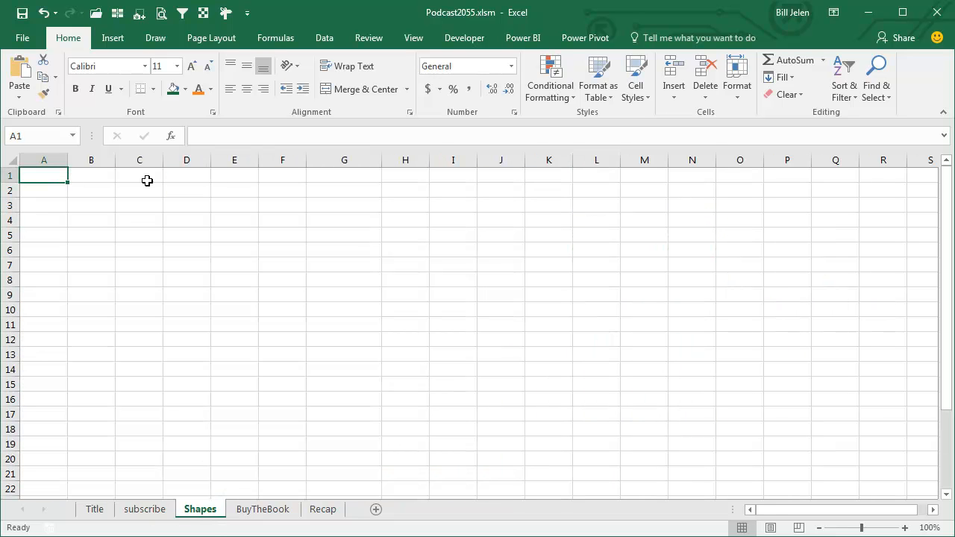
Draw a lightning bolt, give it the green bevel style, and tilt it slightly clockwise.
click(113, 37)
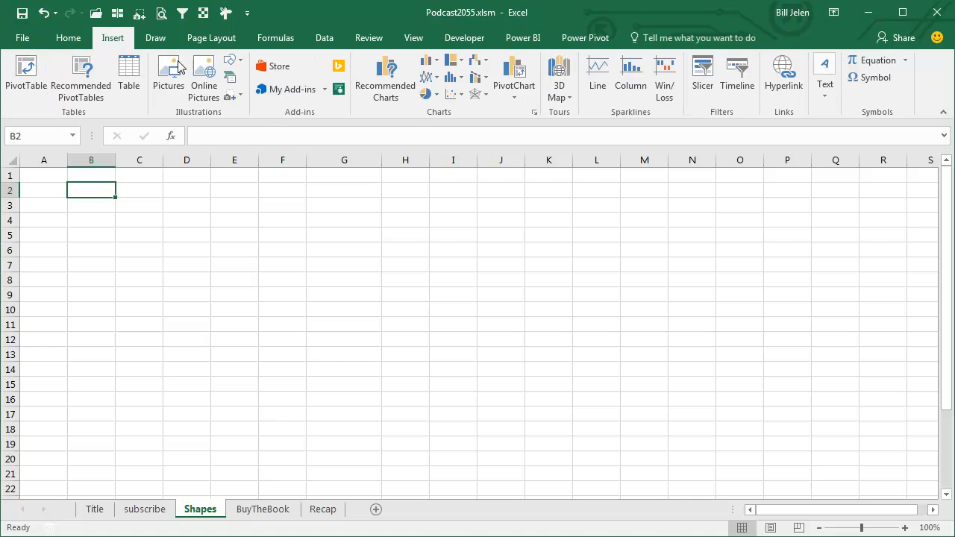
click(229, 59)
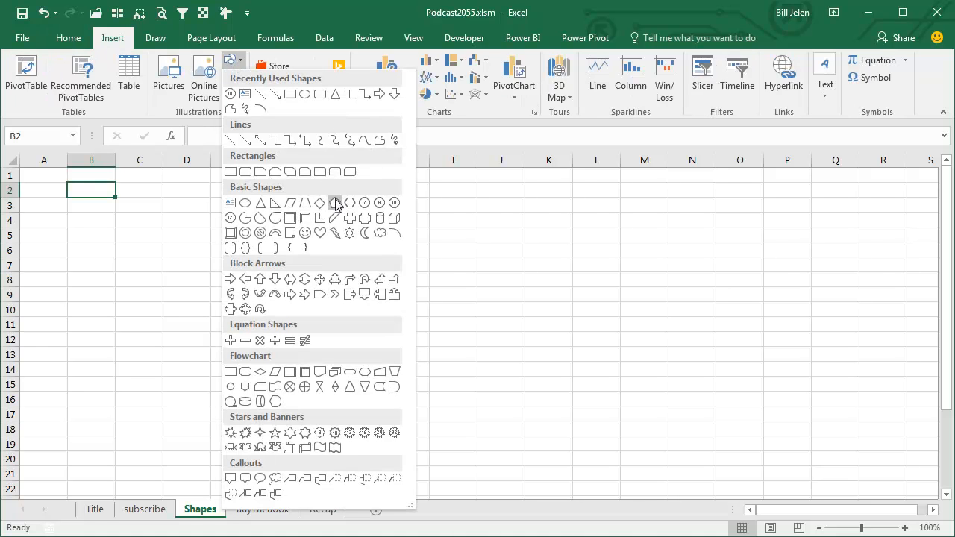
mouse_move(334, 232)
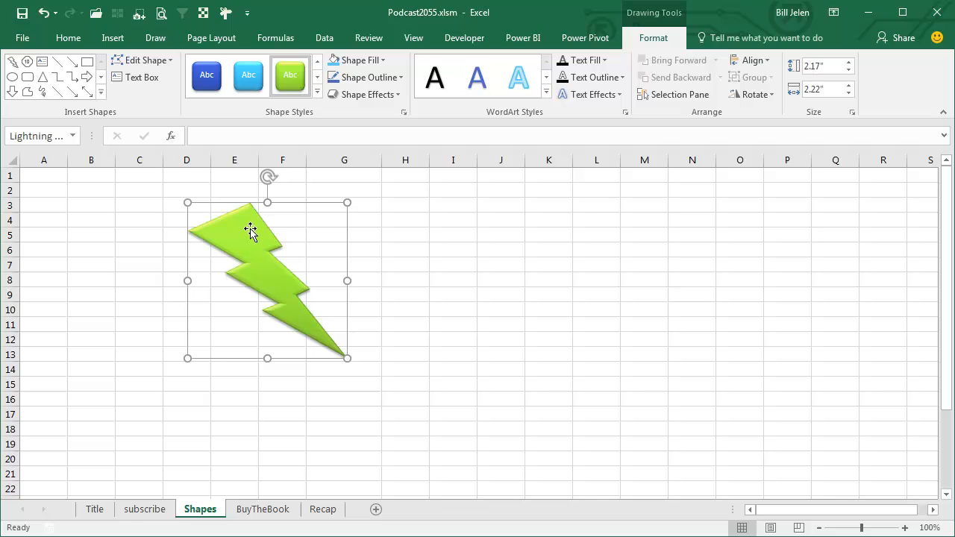
mouse_move(301, 213)
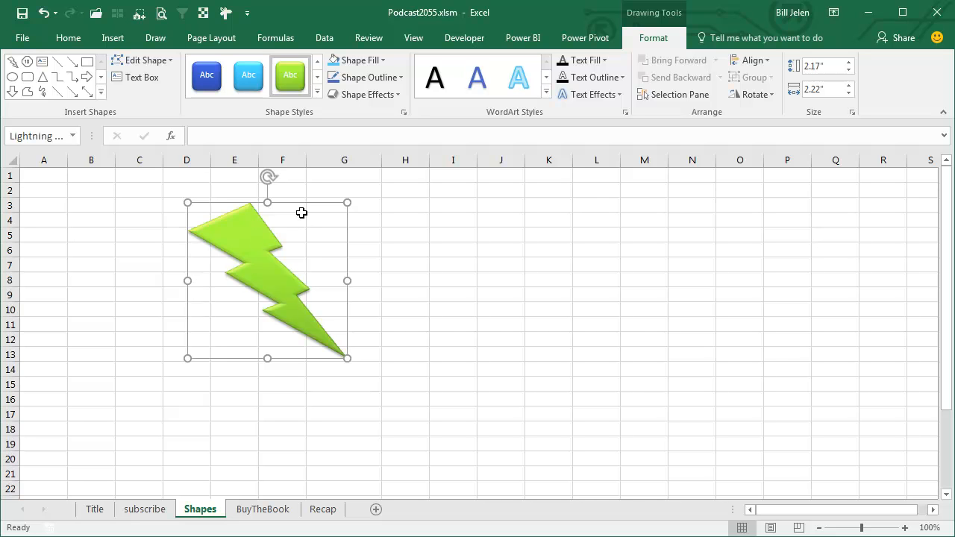
mouse_move(227, 205)
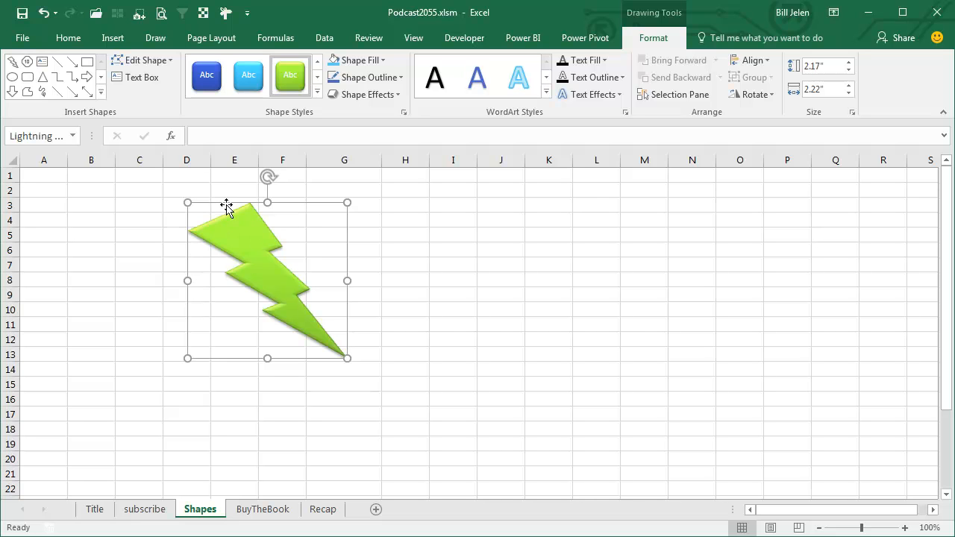
mouse_move(268, 178)
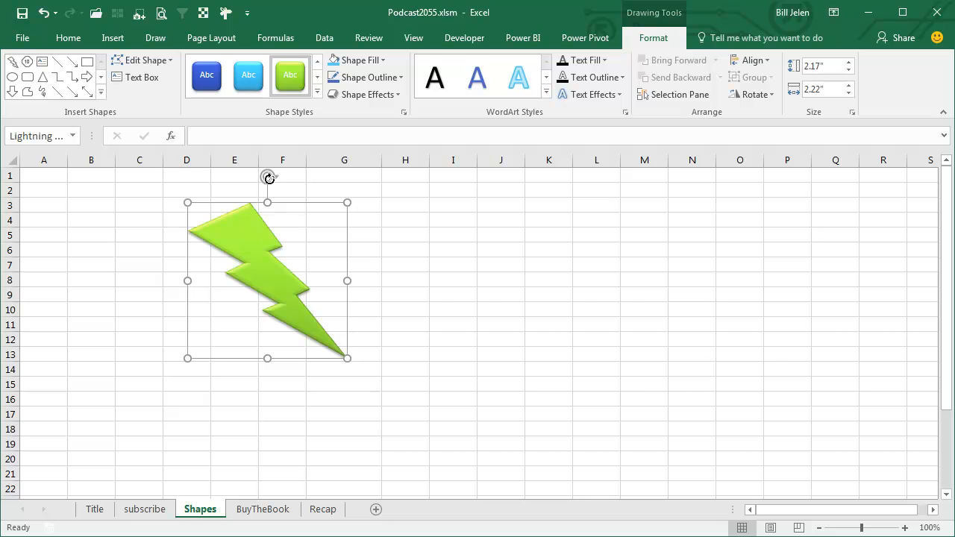
drag(267, 177, 287, 179)
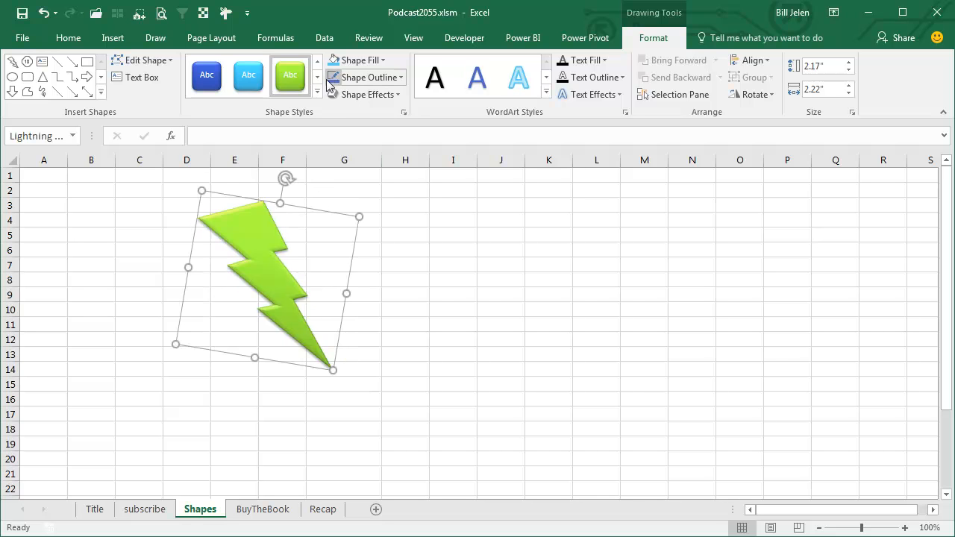
Swap the lightning bolt for a green block arrow and rotate it to point up-left.
click(142, 61)
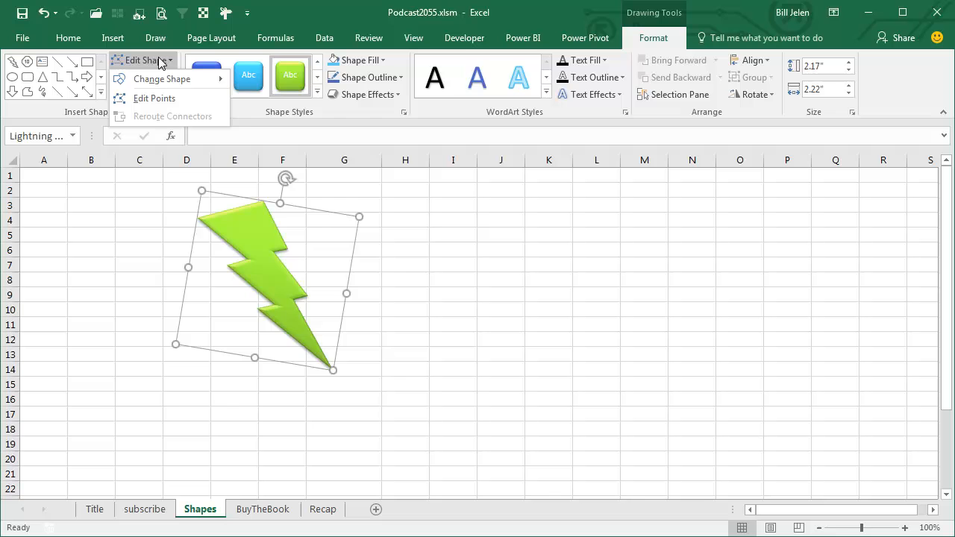
click(161, 79)
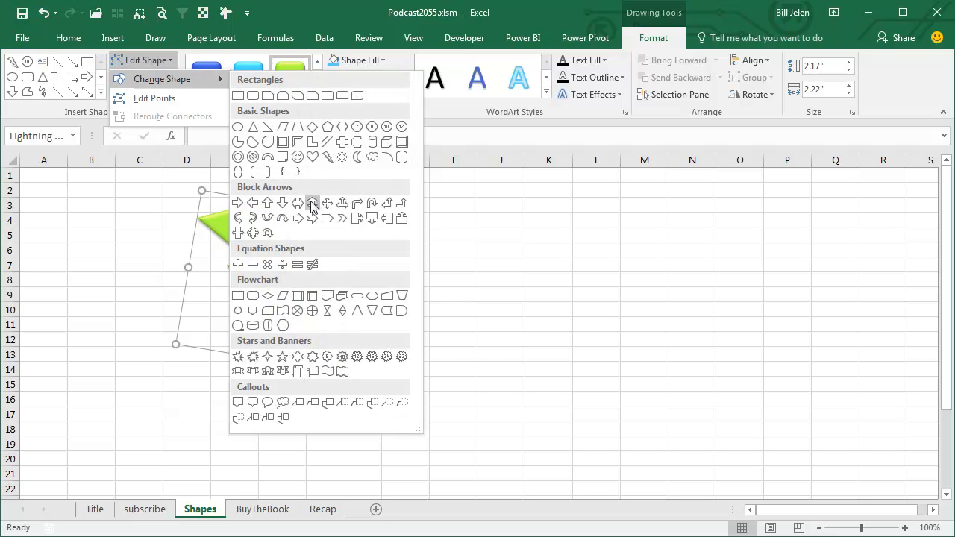
click(312, 202)
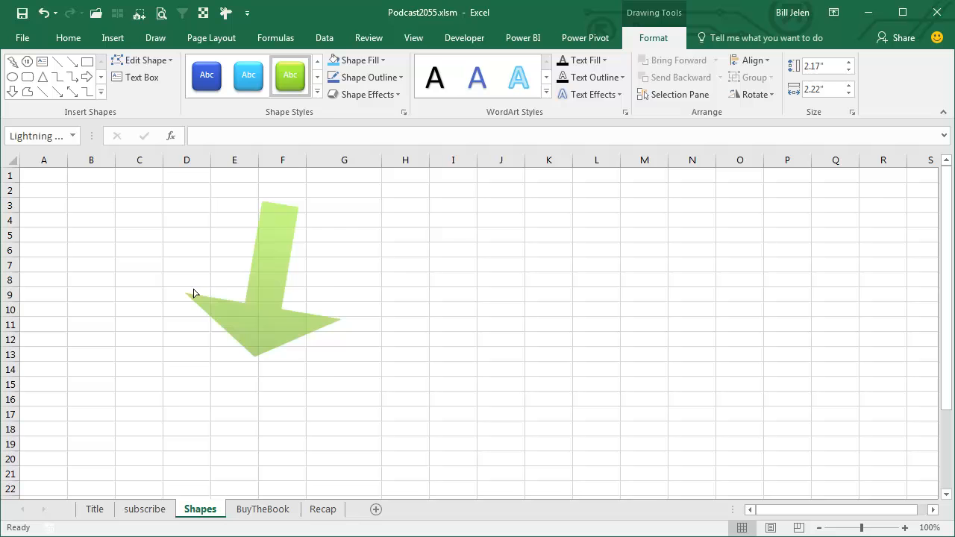
click(276, 231)
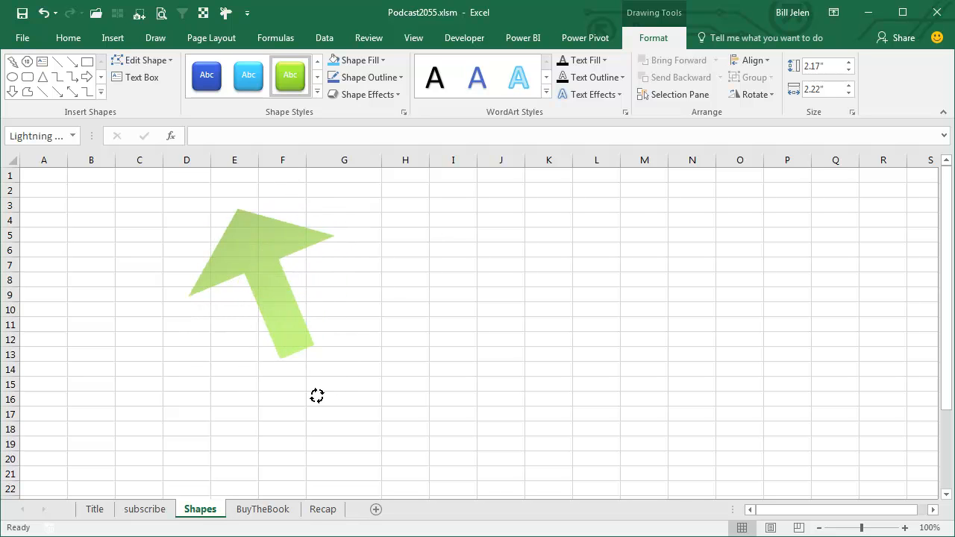
click(261, 283)
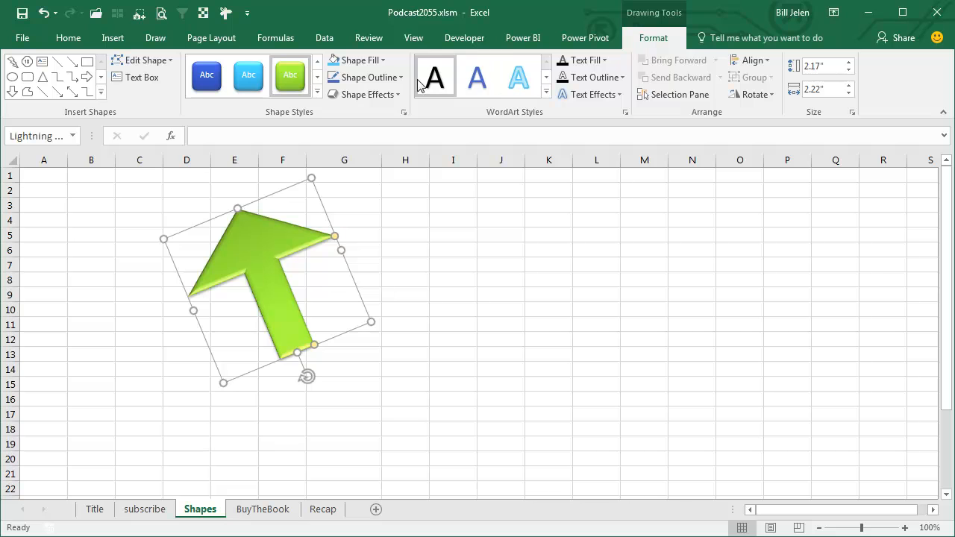
Apply a 3-D perspective rotation preset to the arrow, then switch to another 3-D rotation.
click(367, 94)
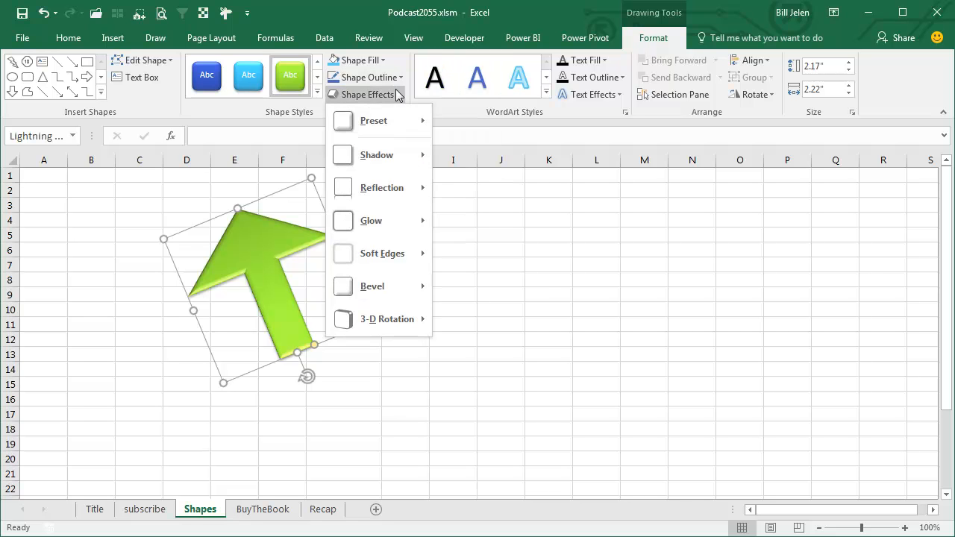
click(373, 120)
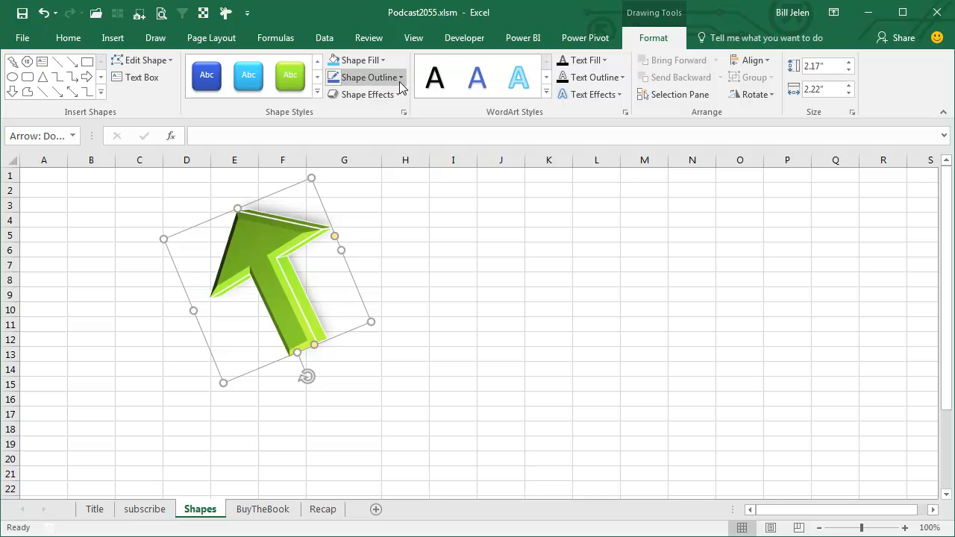
click(366, 94)
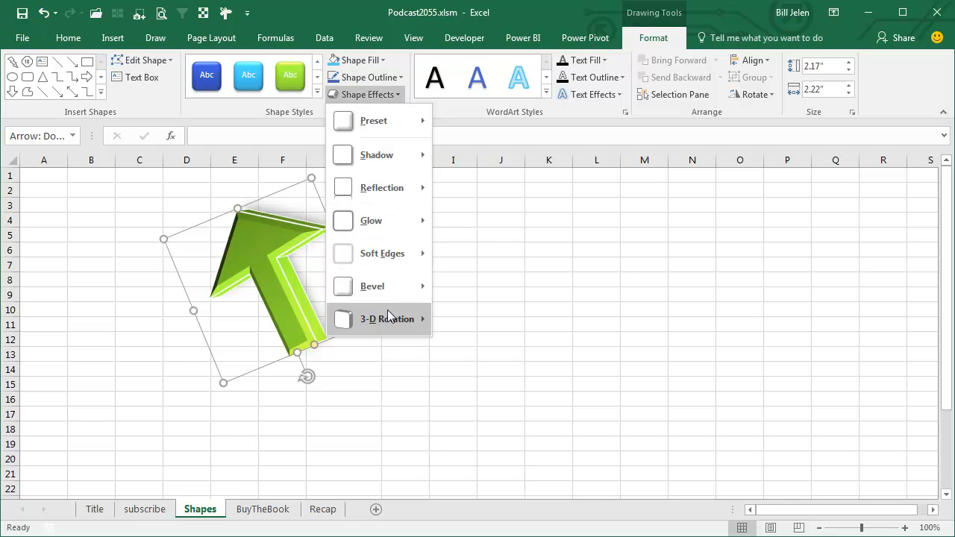
click(385, 319)
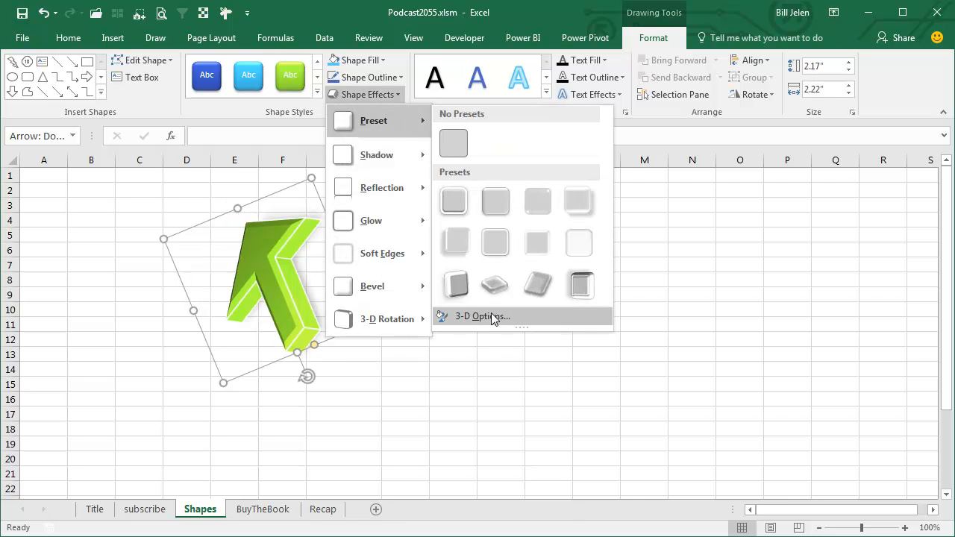
Set the arrow's 3-D depth to 72 pt and lighting angle 50°, then rotate it further.
click(481, 316)
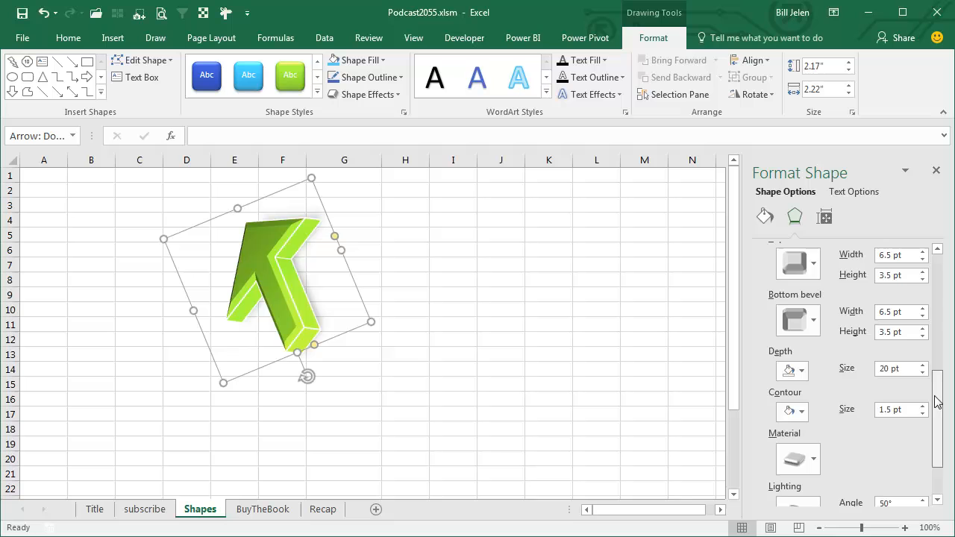
scroll(down, 3)
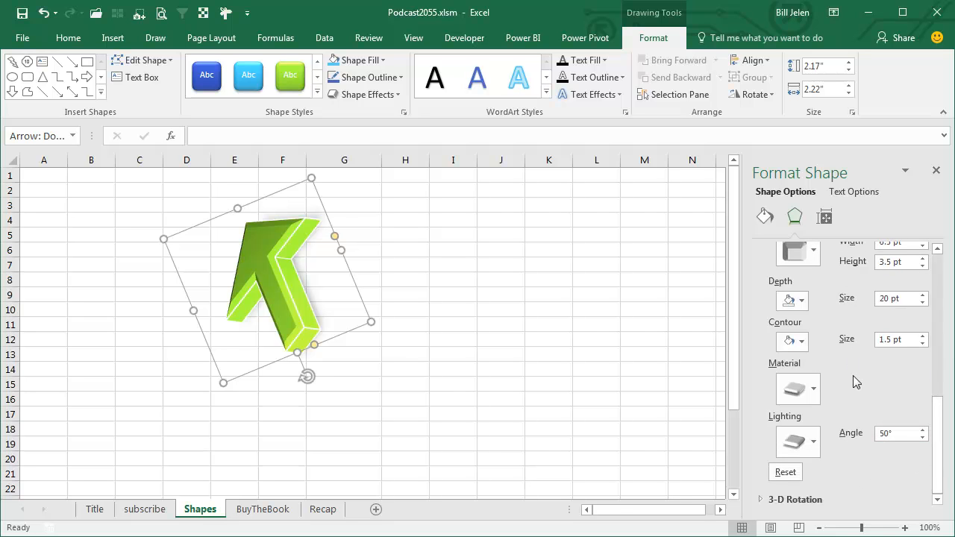
mouse_move(918, 300)
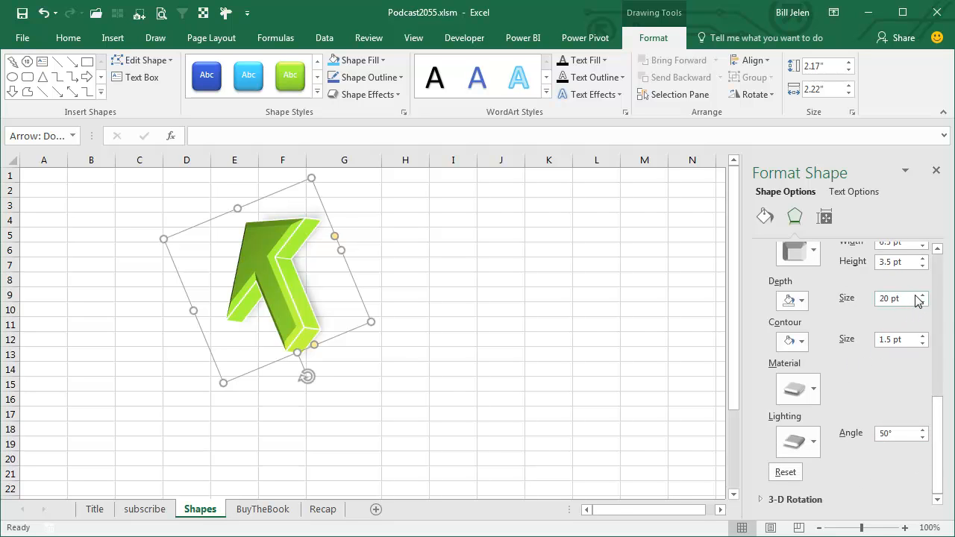
click(920, 295)
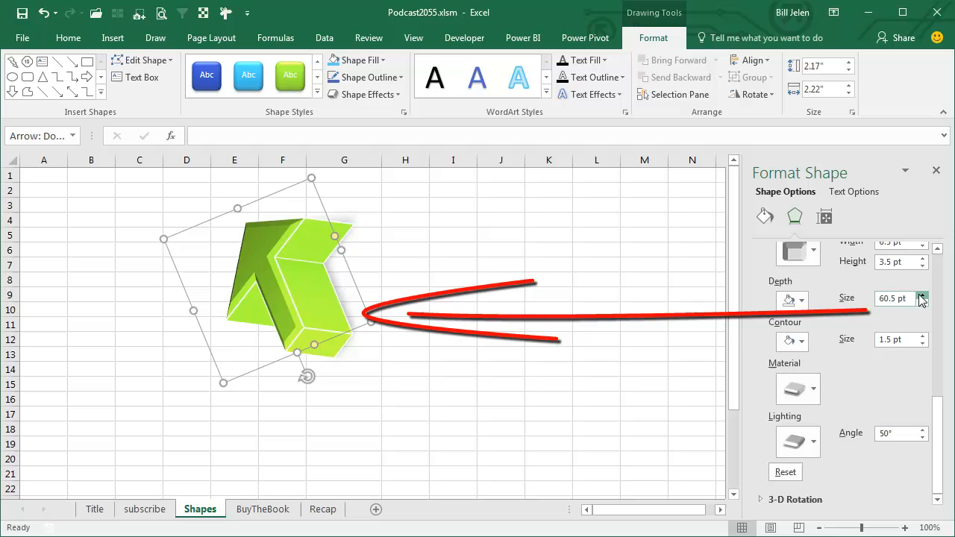
click(923, 295)
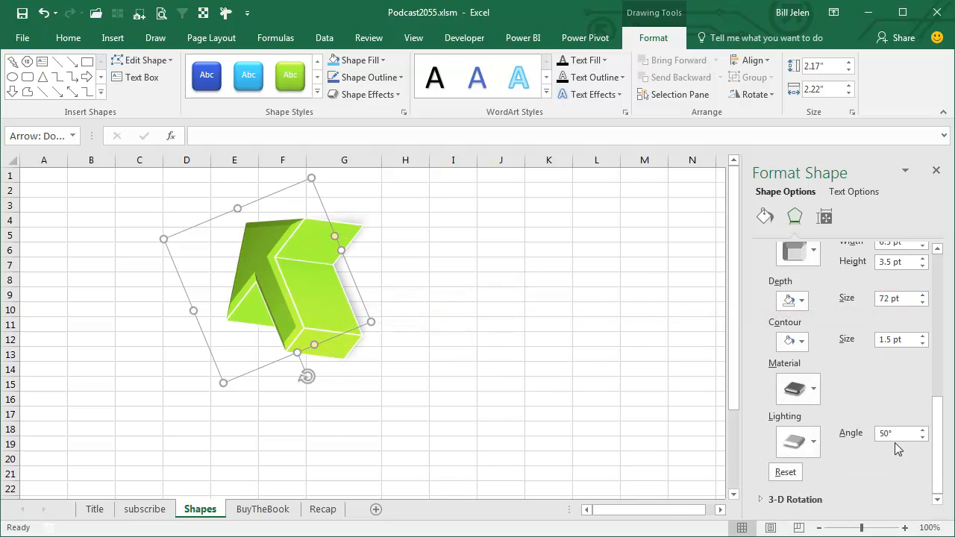
mouse_move(308, 380)
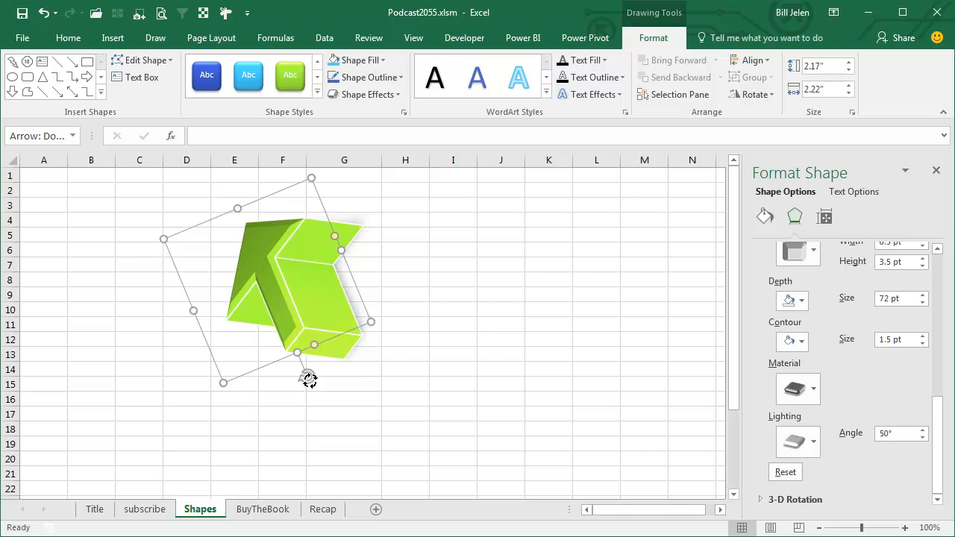
drag(309, 377, 360, 329)
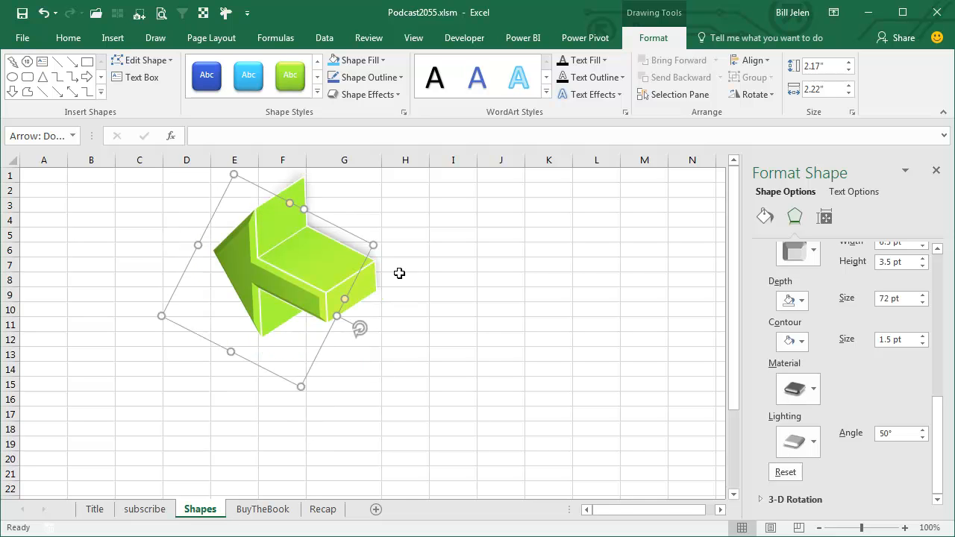
mouse_move(424, 189)
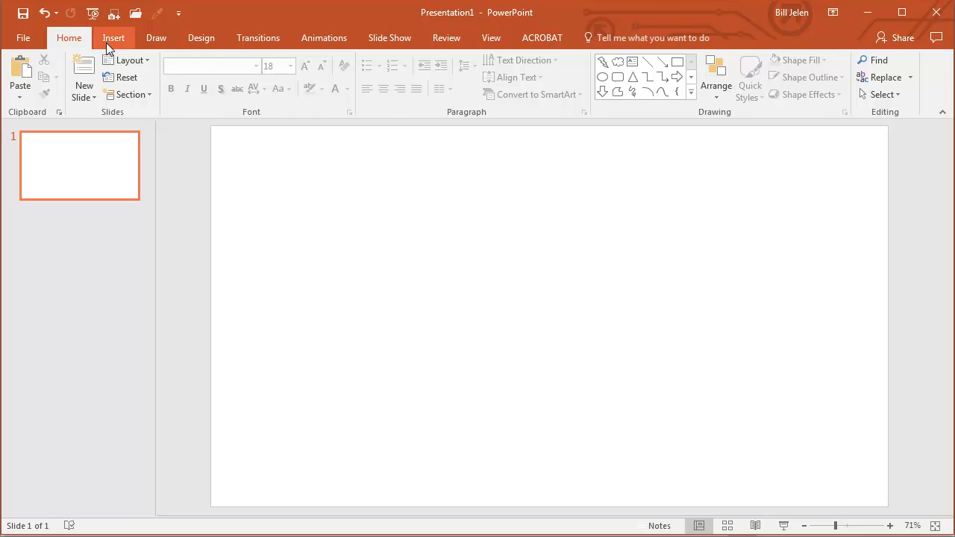
Draw a blue cloud and a separate lightning bolt below it on the blank slide.
click(113, 37)
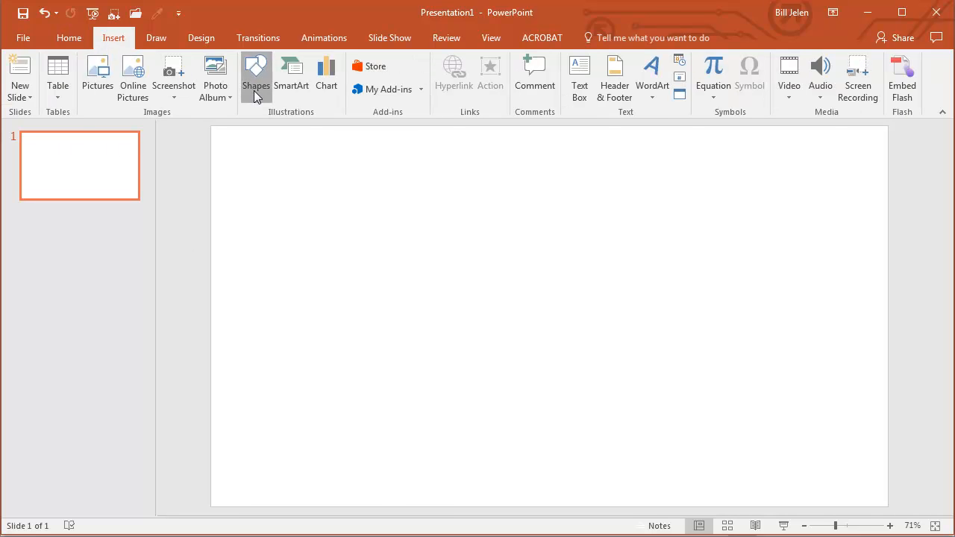
click(256, 71)
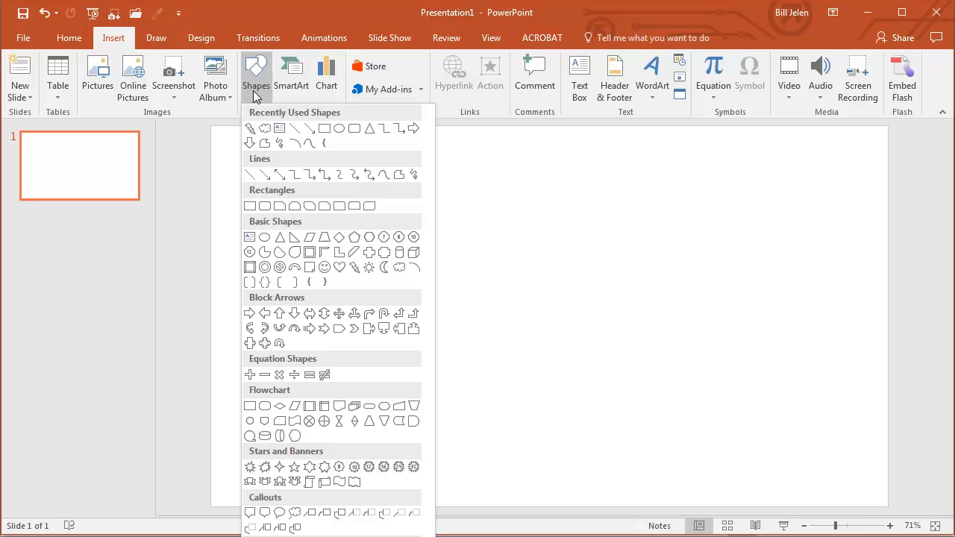
mouse_move(399, 267)
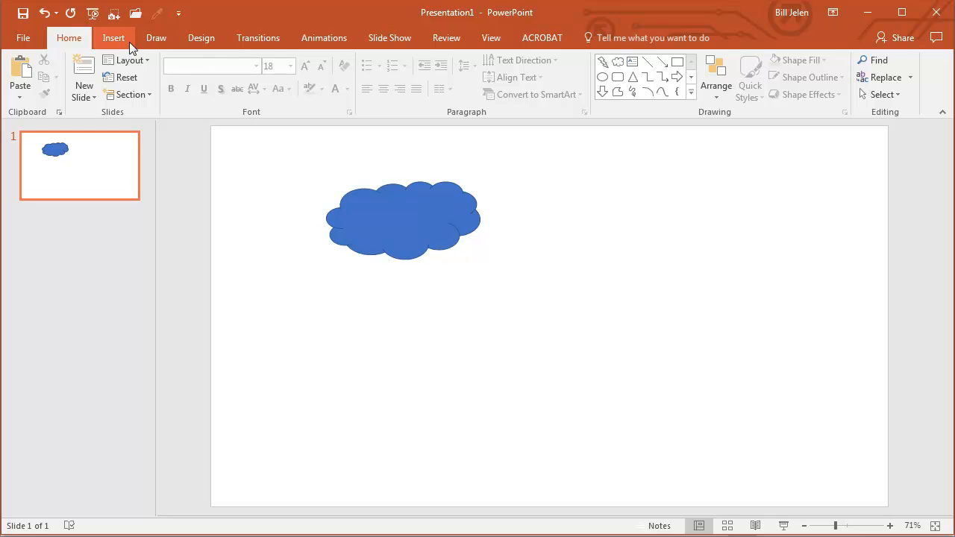
click(255, 74)
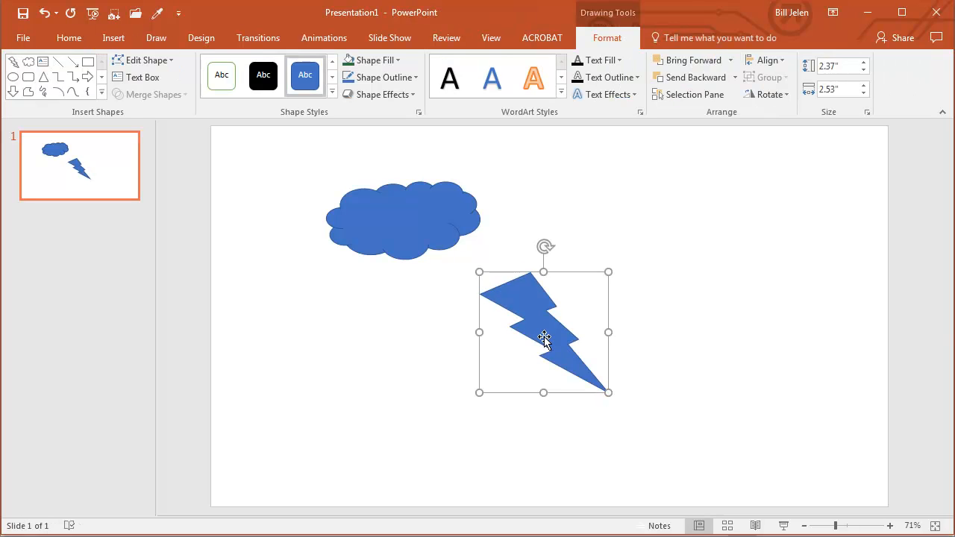
Move the bolt up to overlap the cloud and Union them into one storm-cloud shape.
drag(543, 336, 478, 319)
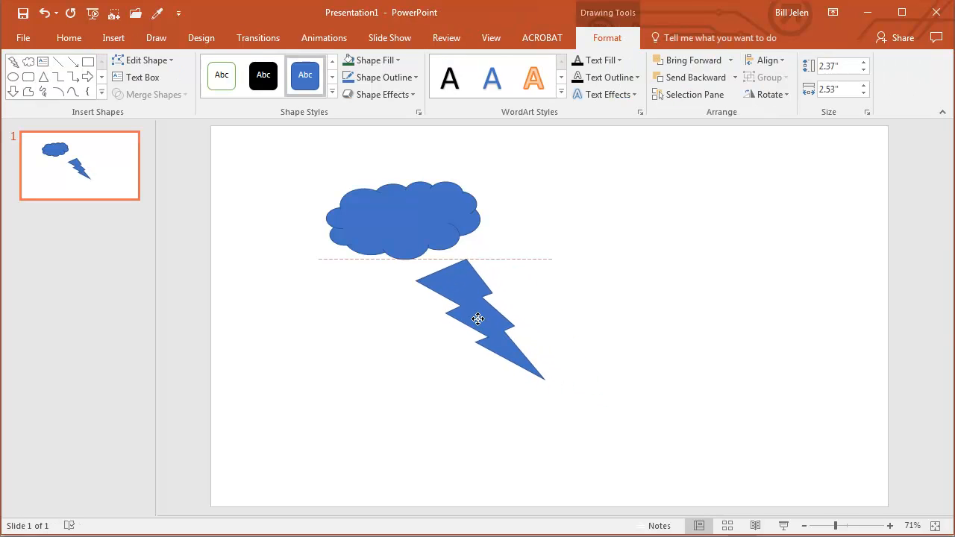
drag(477, 319, 466, 290)
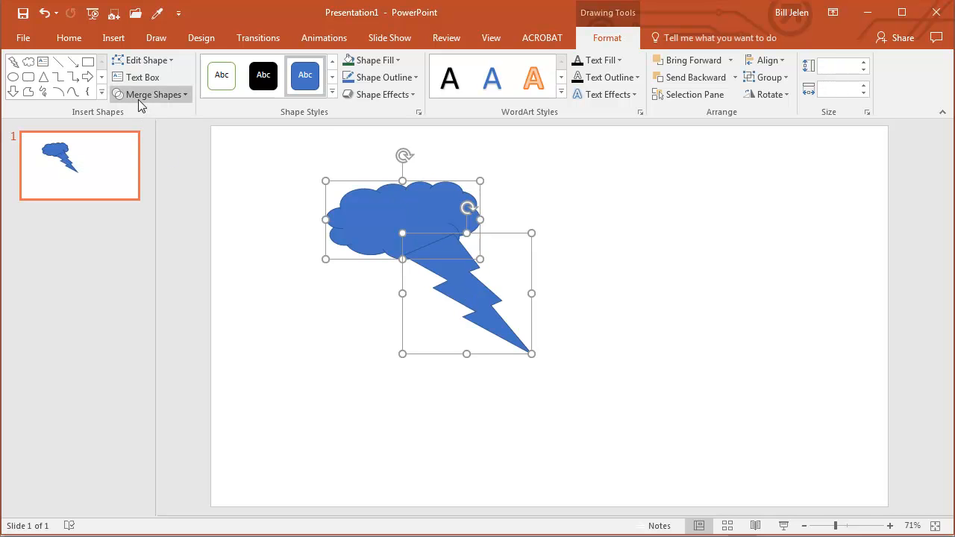
mouse_move(153, 101)
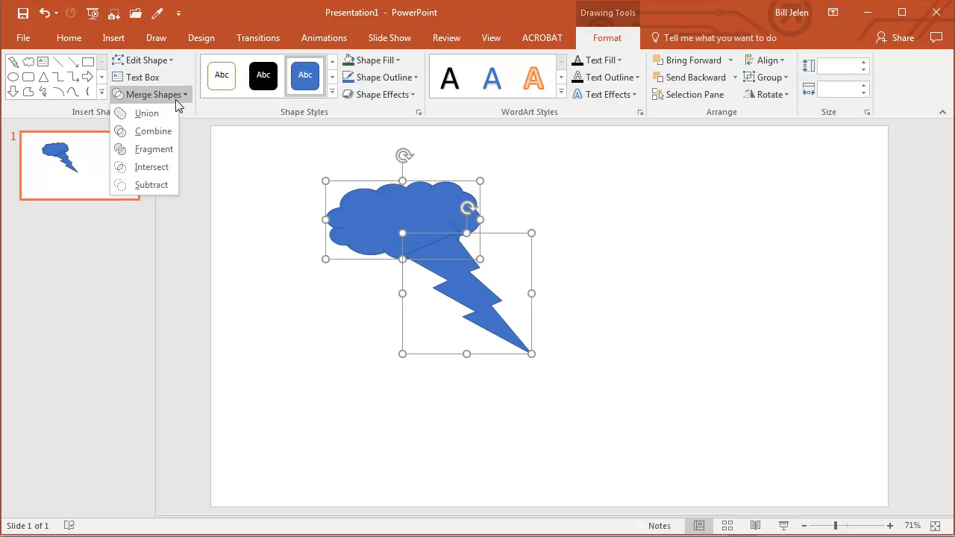
click(146, 112)
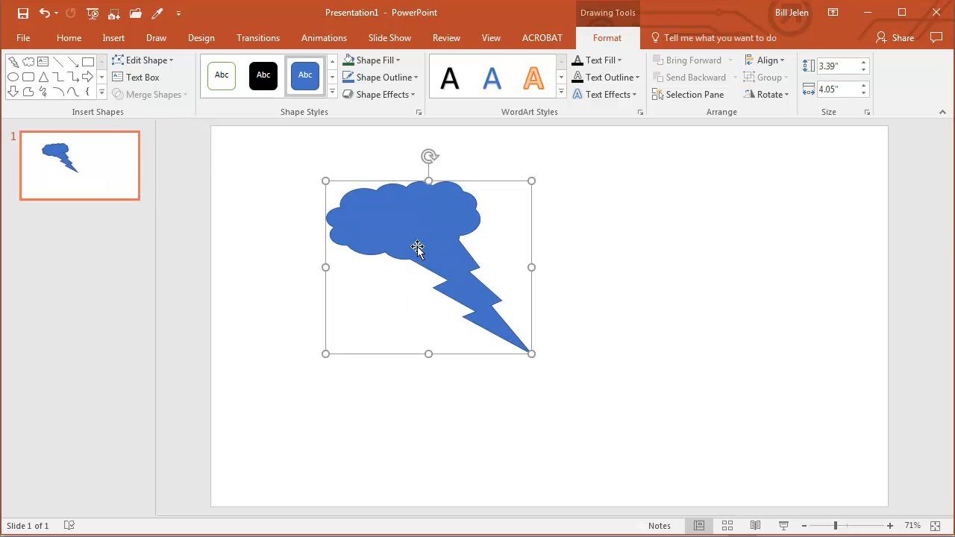
mouse_move(553, 244)
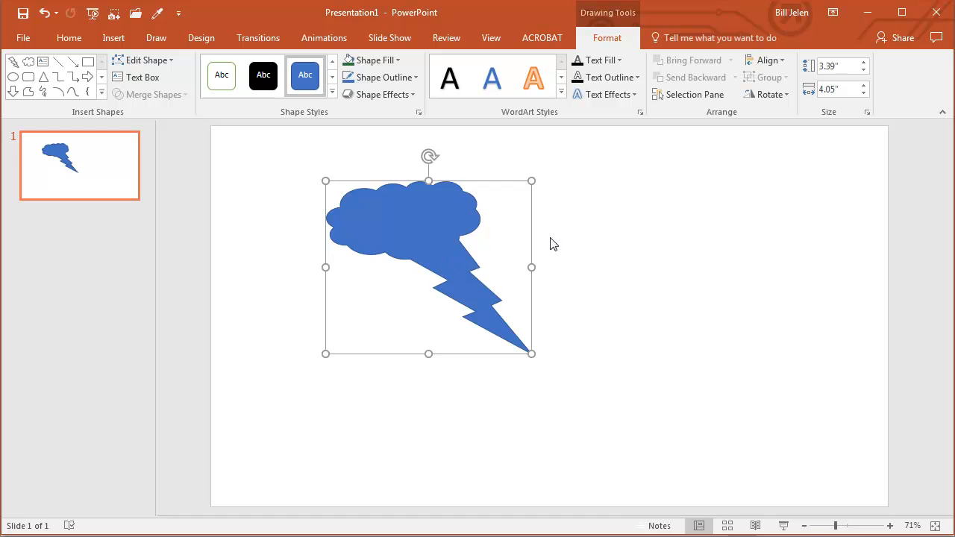
mouse_move(563, 247)
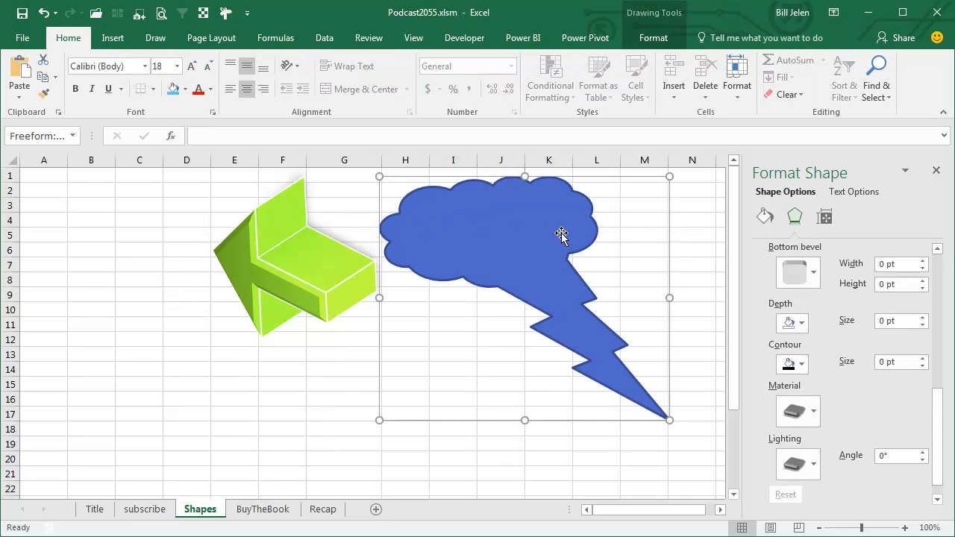
Apply a bevel shape style to the storm-cloud shape and raise its extrusion depth to 29 pt.
click(653, 38)
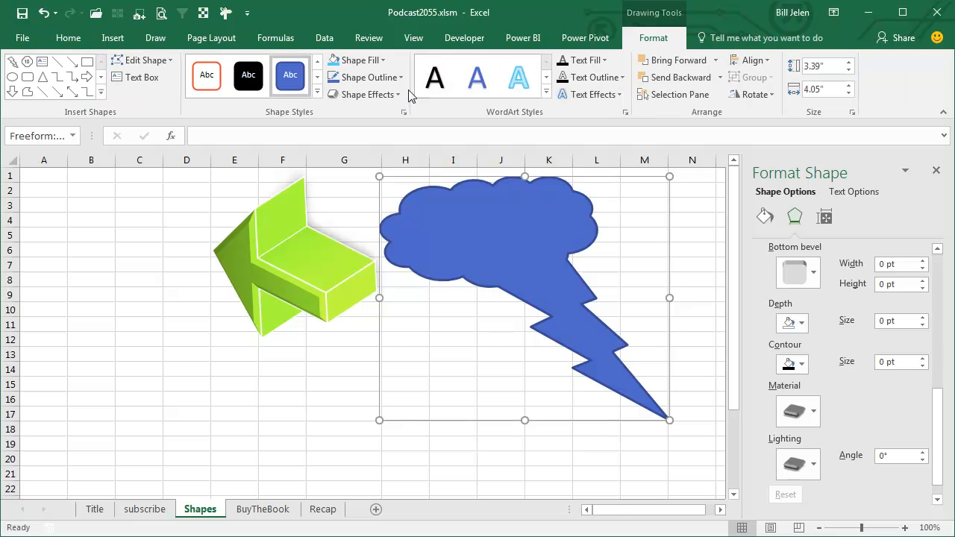
click(365, 94)
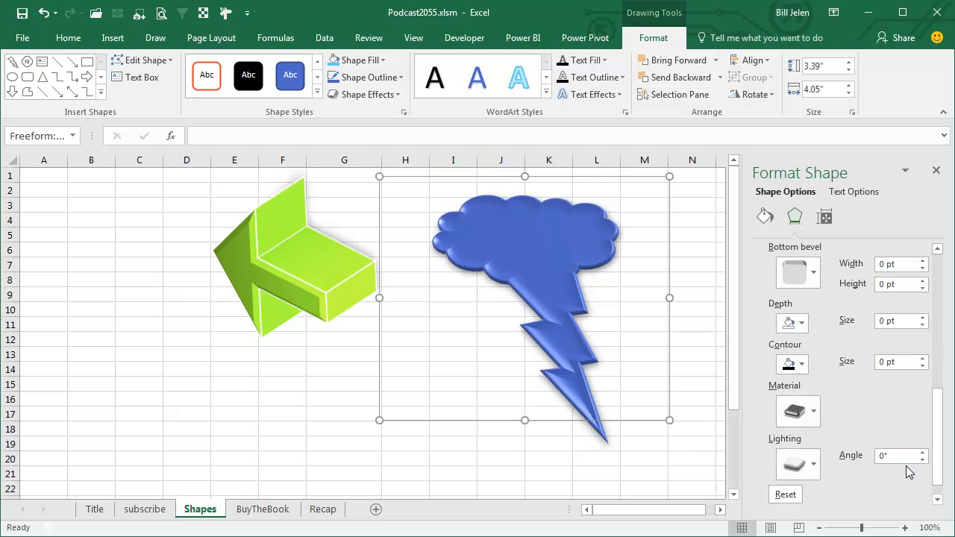
mouse_move(901, 421)
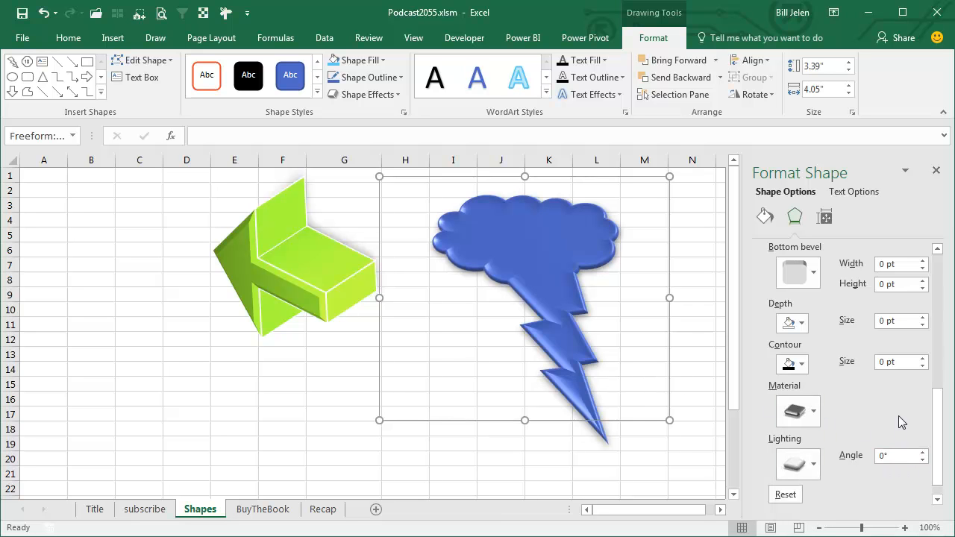
click(922, 317)
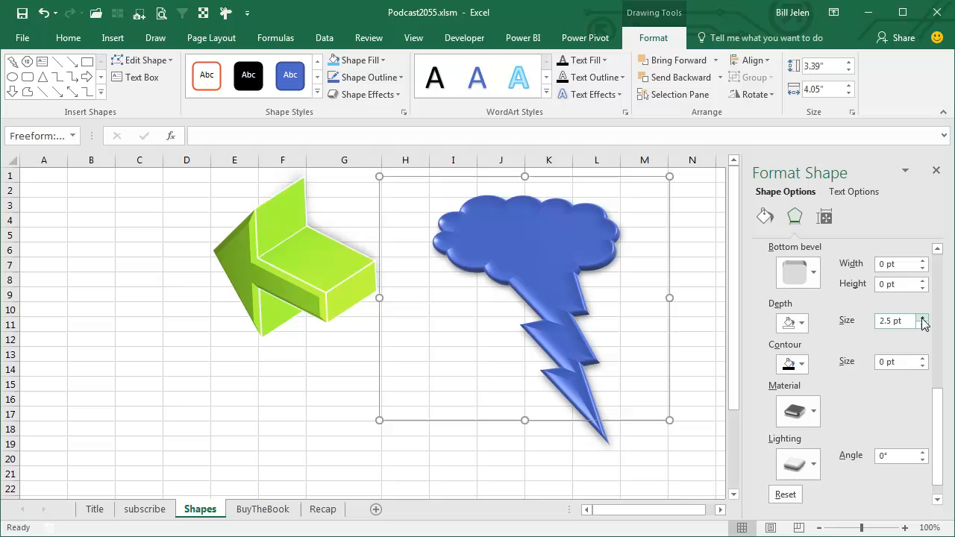
click(923, 316)
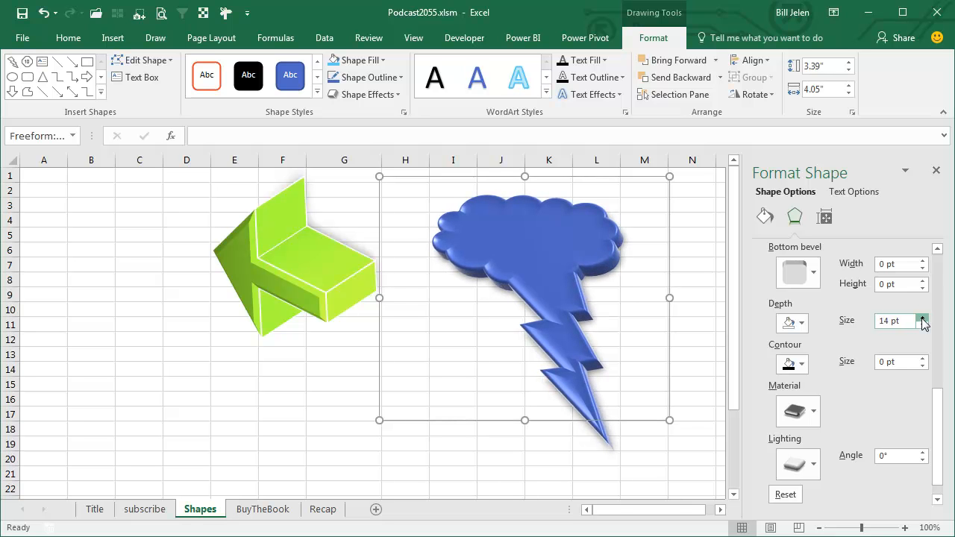
click(922, 316)
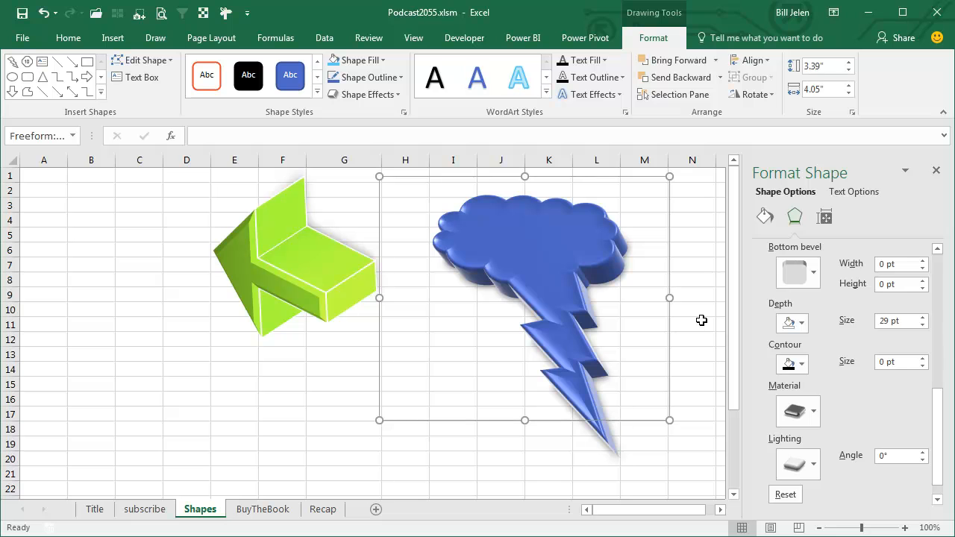
mouse_move(501, 396)
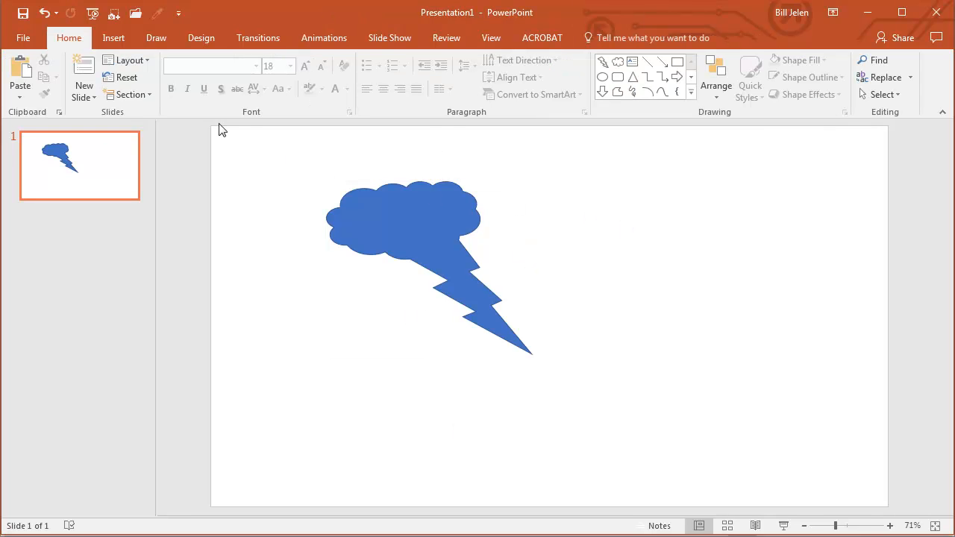
Draw a circle right of the storm cloud and Combine them to punch a round hole.
click(114, 38)
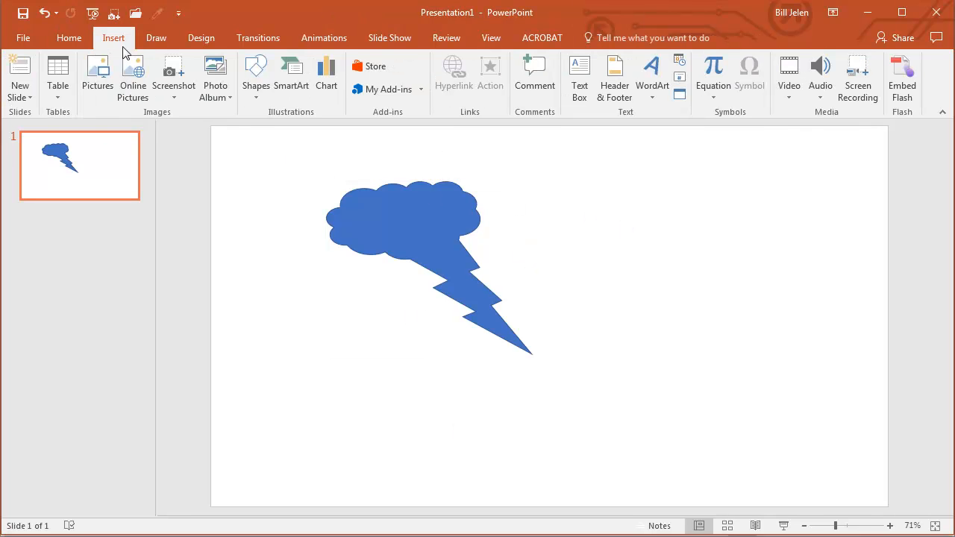
click(256, 75)
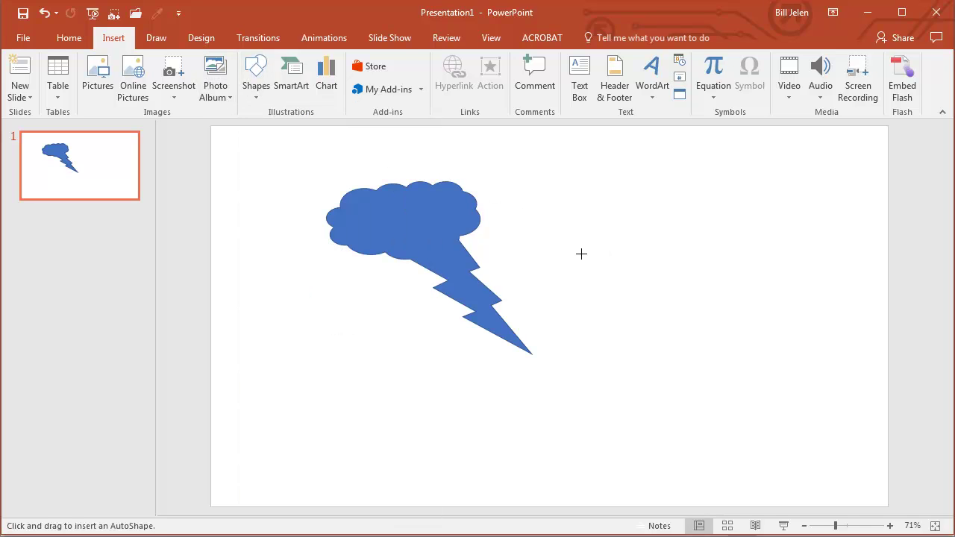
drag(581, 253, 589, 270)
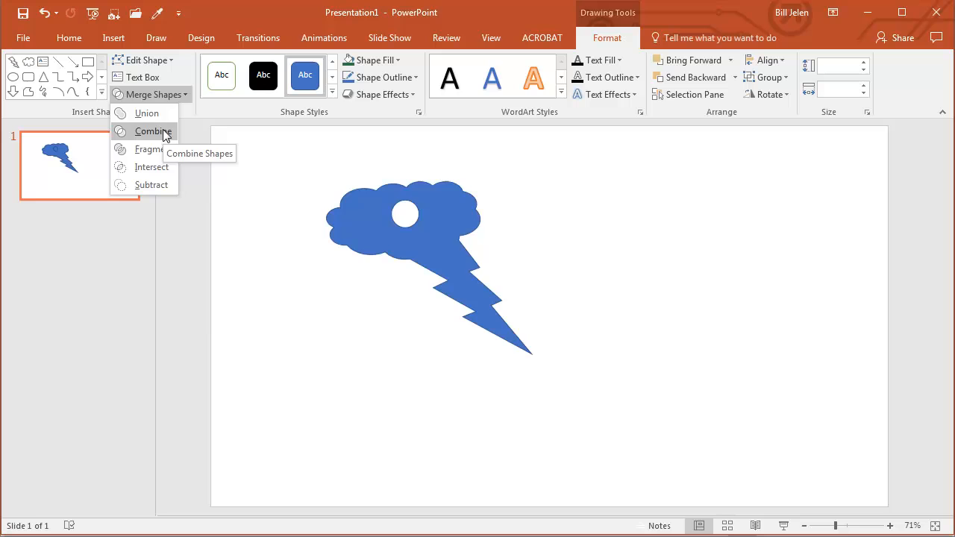
click(151, 167)
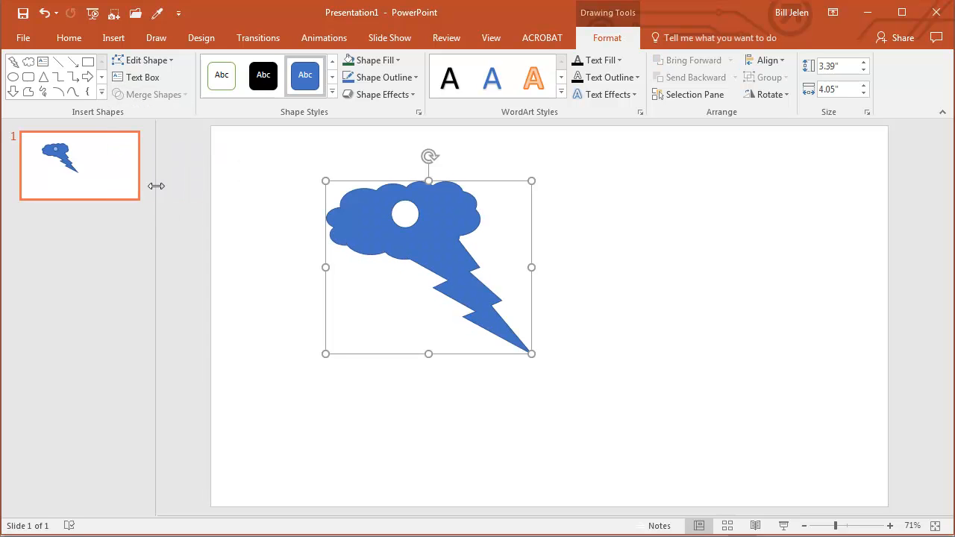
mouse_move(449, 231)
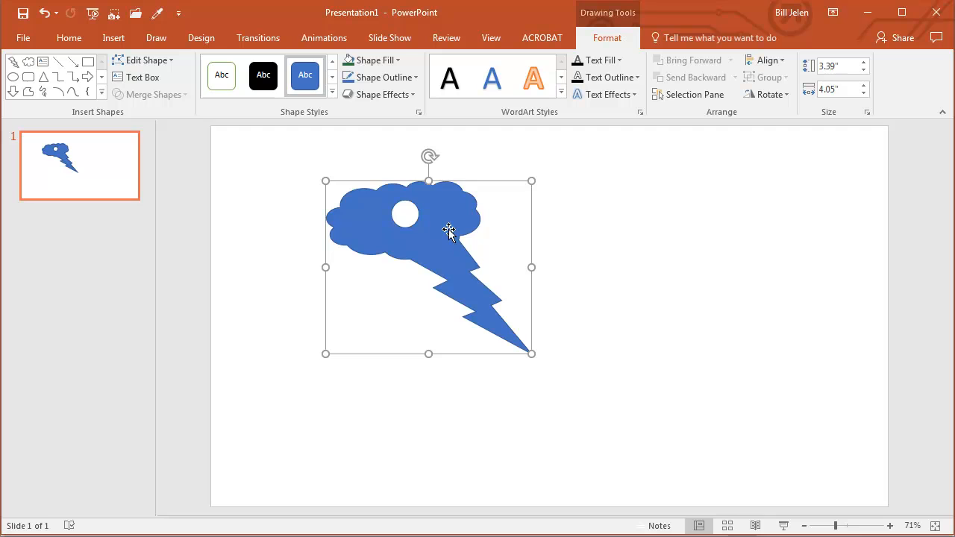
mouse_move(573, 239)
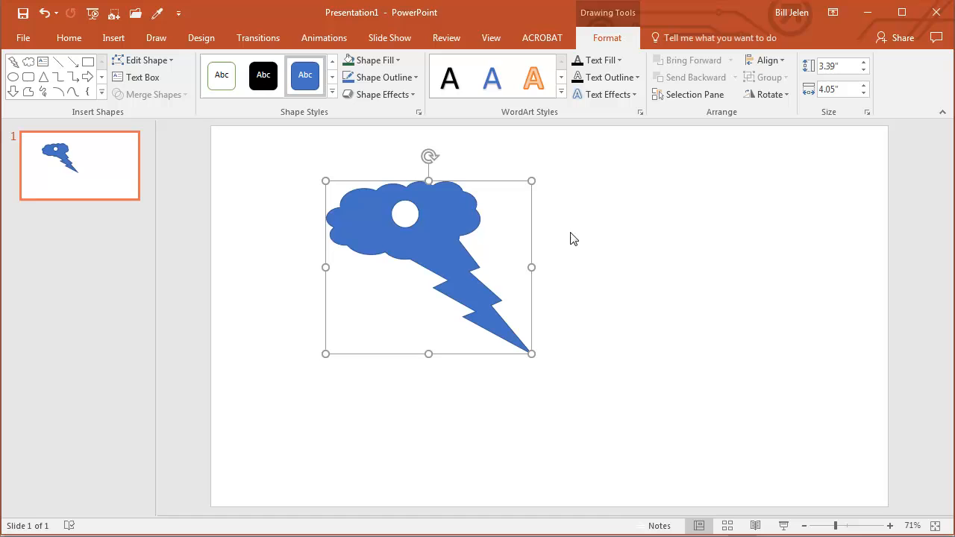
mouse_move(378, 77)
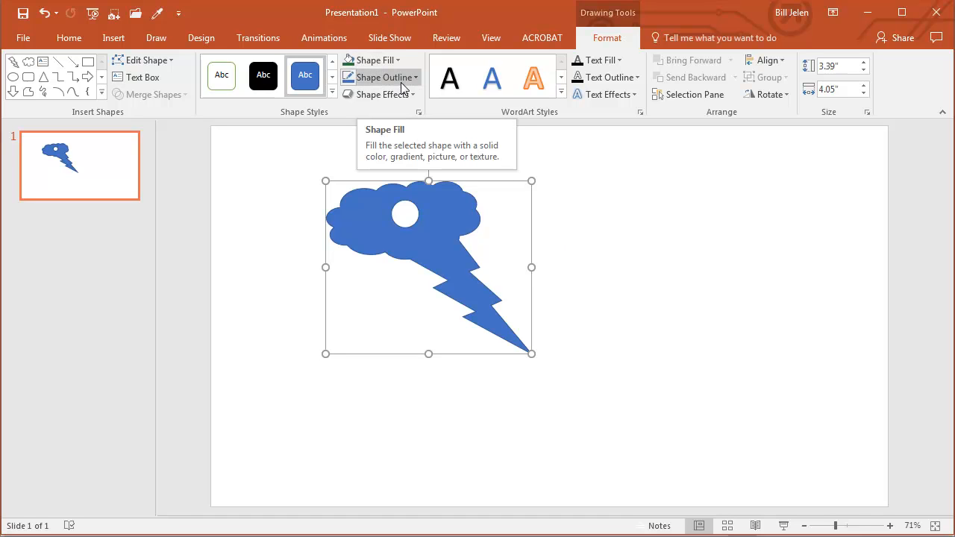
Screen-clip the MrExcel book cover and eyedrop its green into the storm-cloud shape's fill.
click(371, 60)
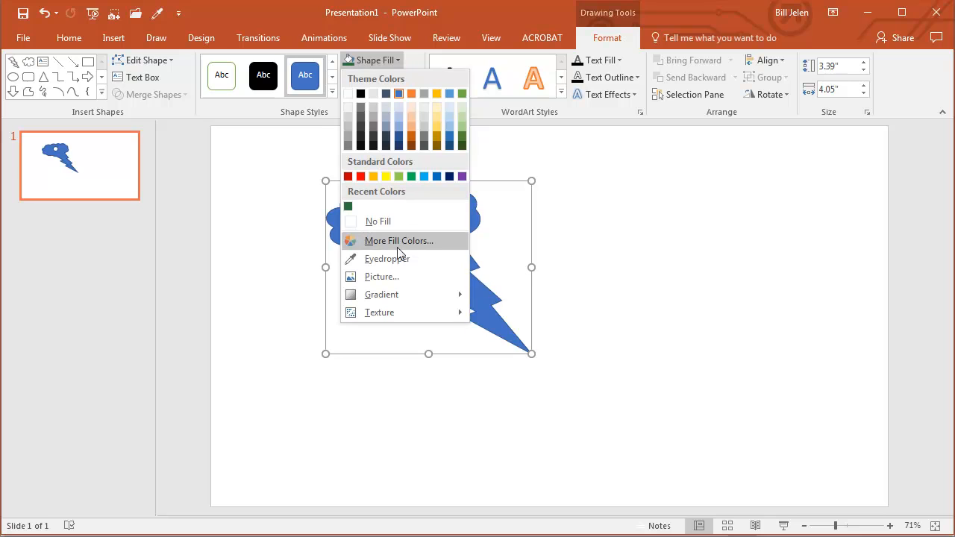
mouse_move(390, 261)
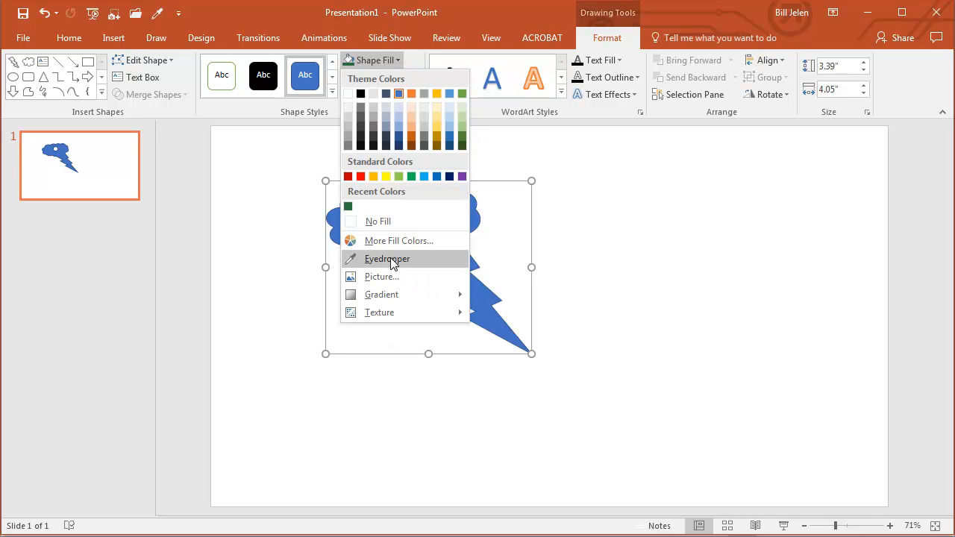
mouse_move(679, 237)
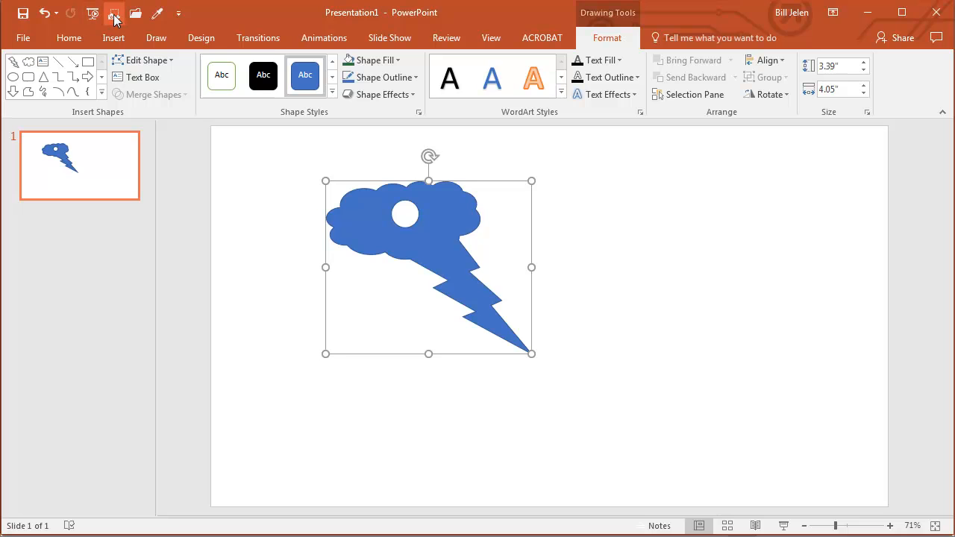
click(113, 37)
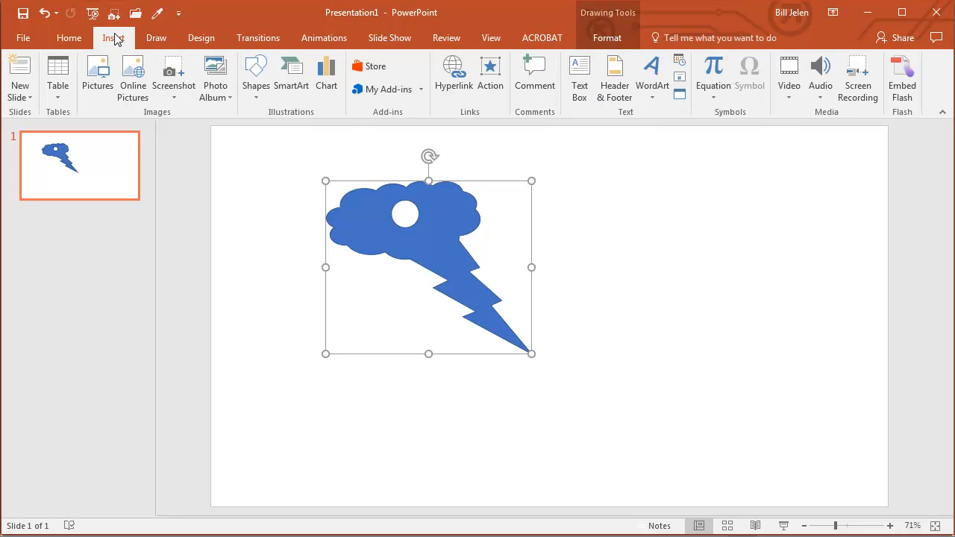
click(173, 74)
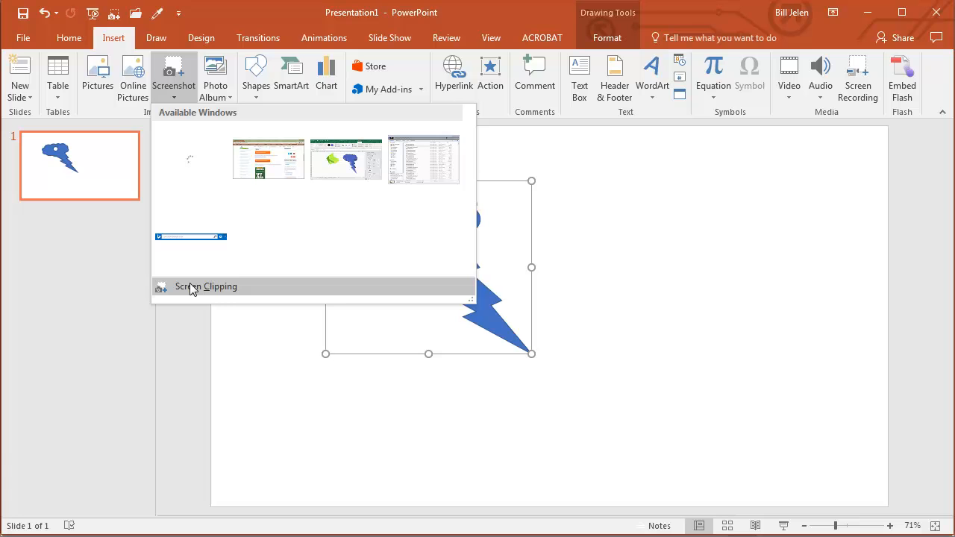
mouse_move(192, 287)
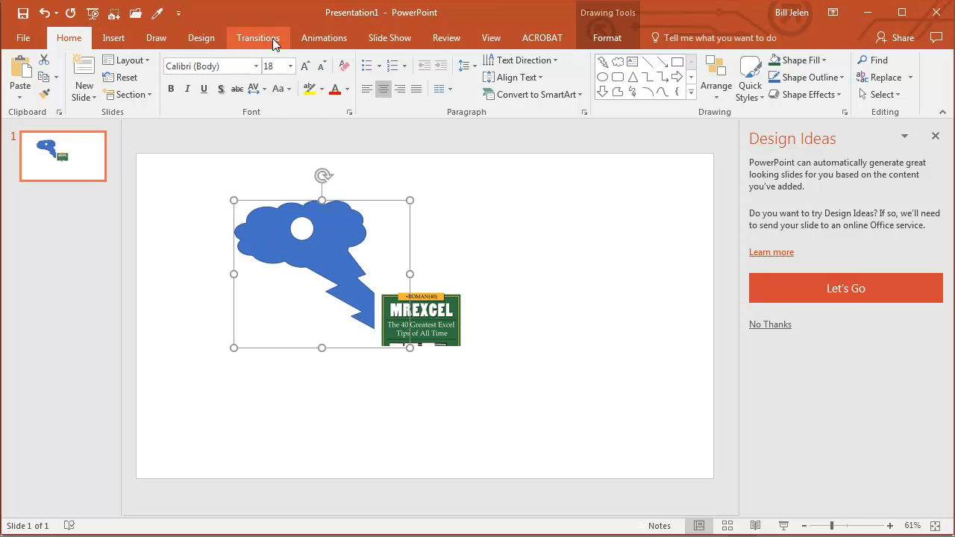
click(607, 37)
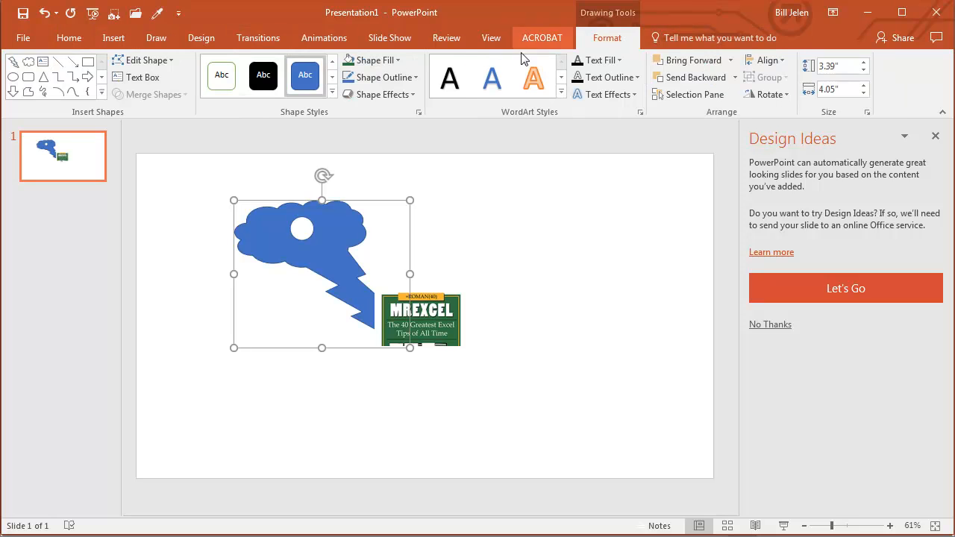
click(372, 60)
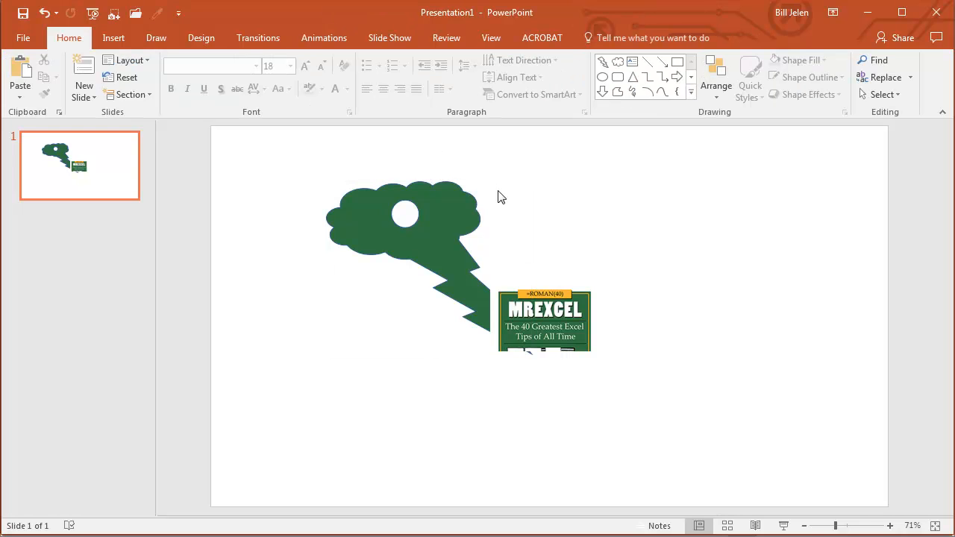
Paste the green holed cloud-lightning shape onto the Shapes sheet, then show the BuyTheBook sheet.
click(395, 224)
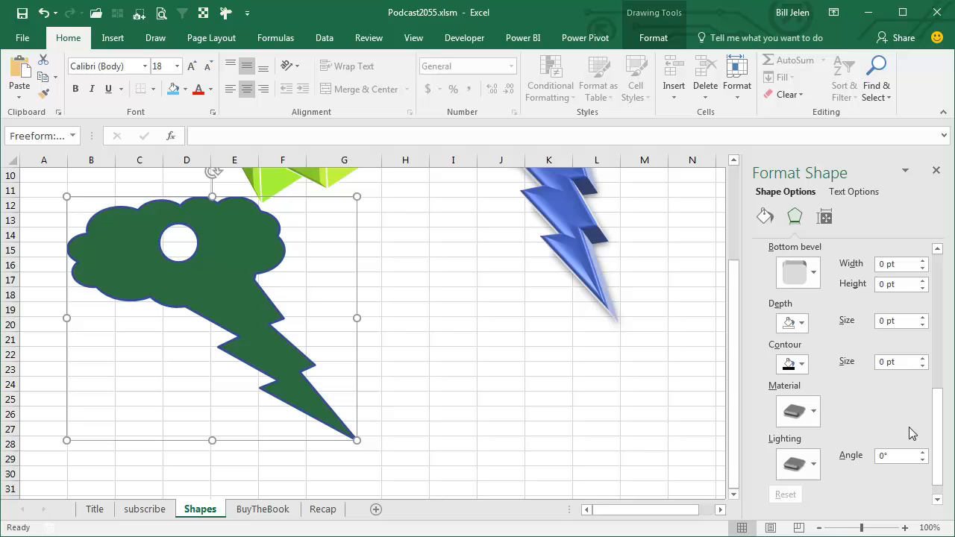
click(813, 412)
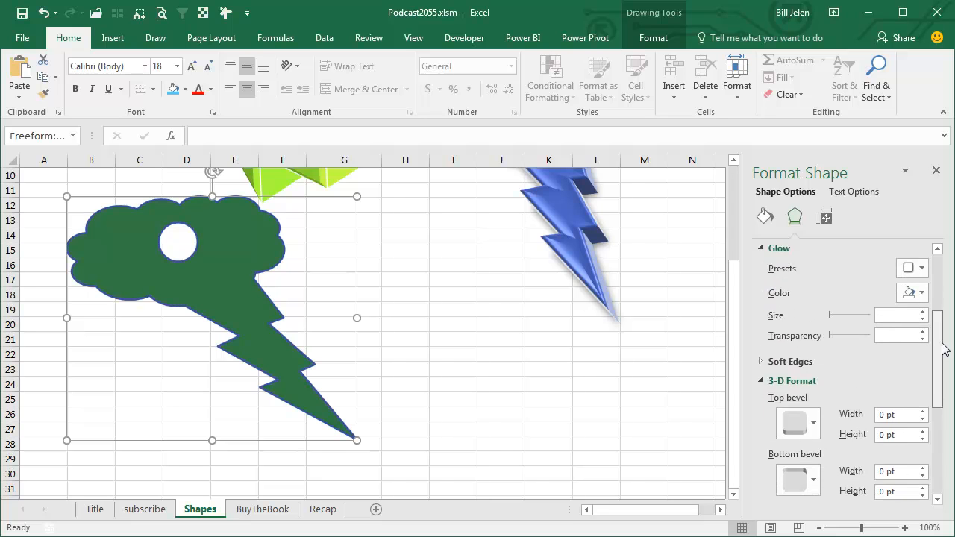
scroll(down, 3)
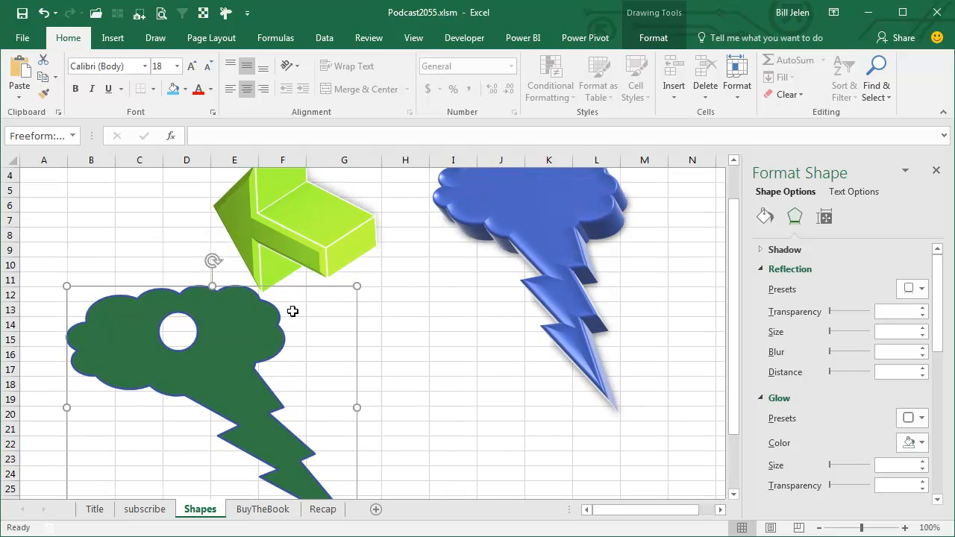
mouse_move(431, 377)
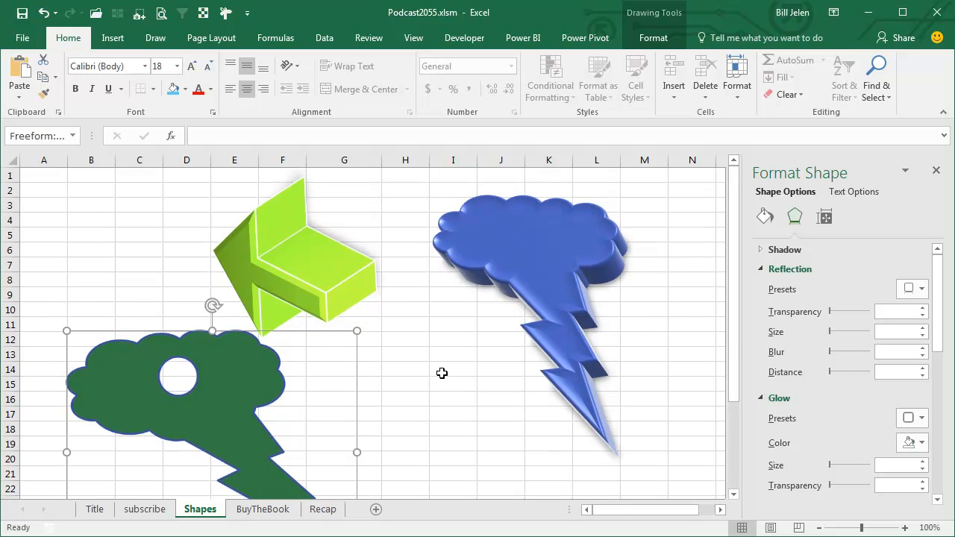
click(262, 509)
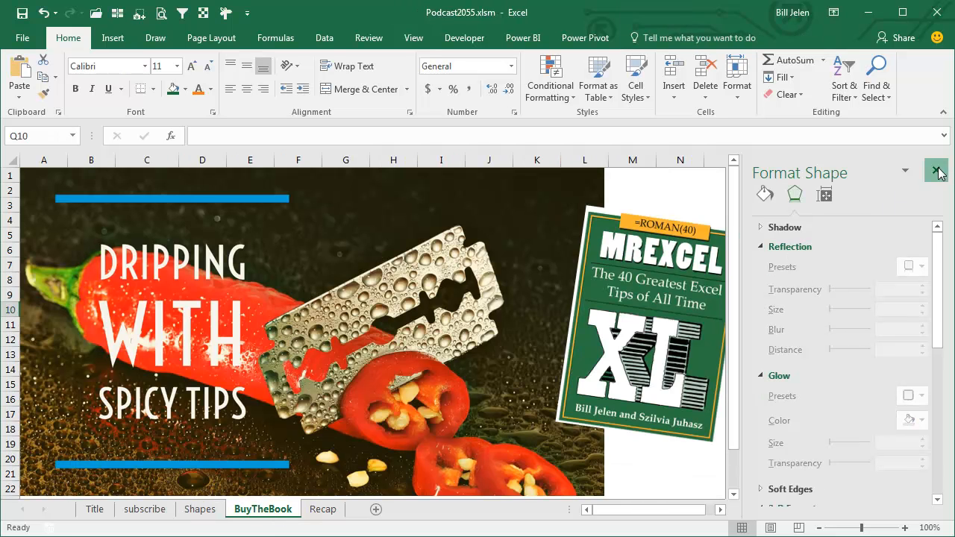
Close the Format Shape pane and switch to the Recap sheet of shape tips.
click(936, 172)
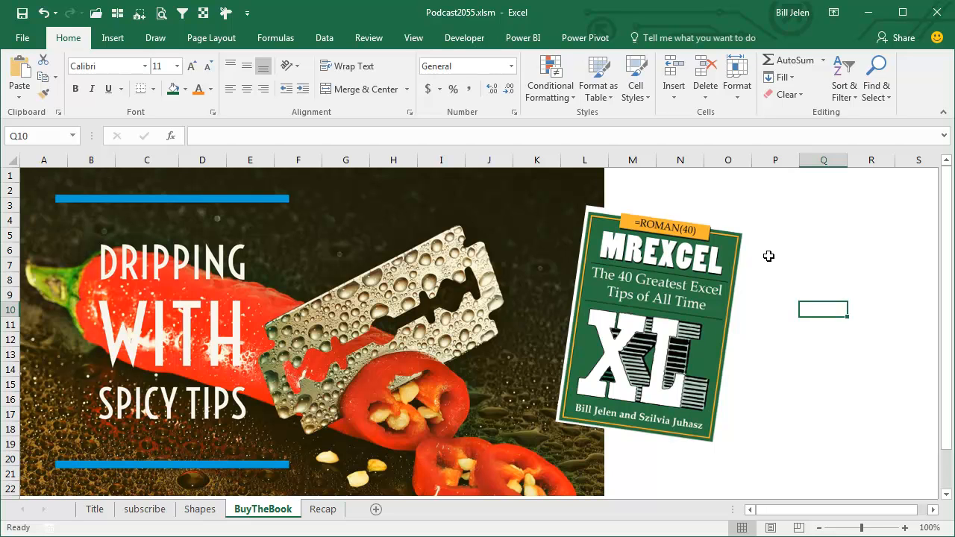
mouse_move(765, 256)
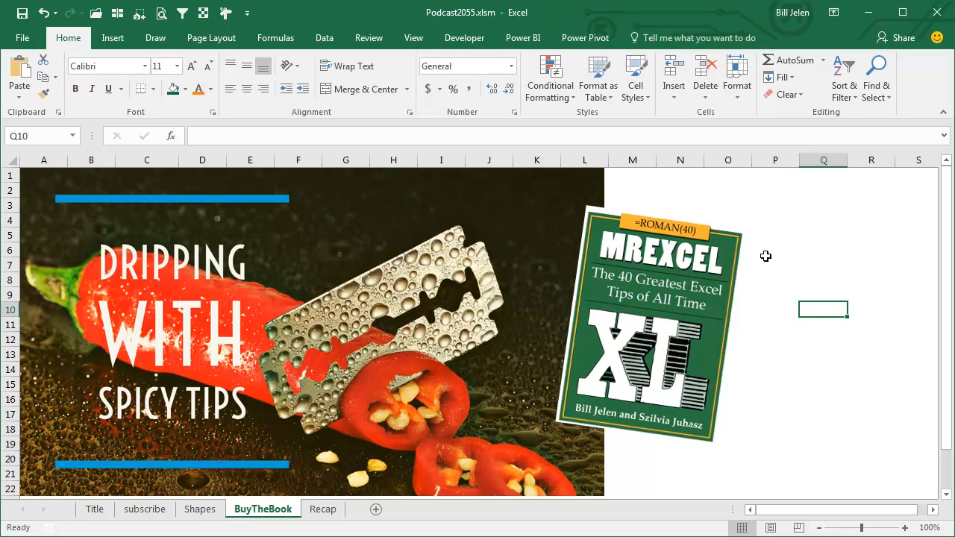
mouse_move(724, 396)
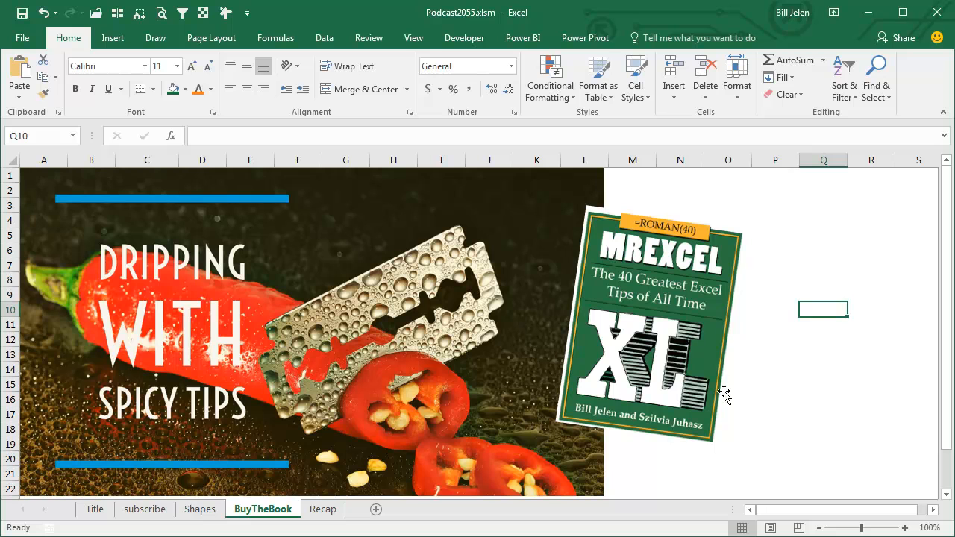
mouse_move(724, 395)
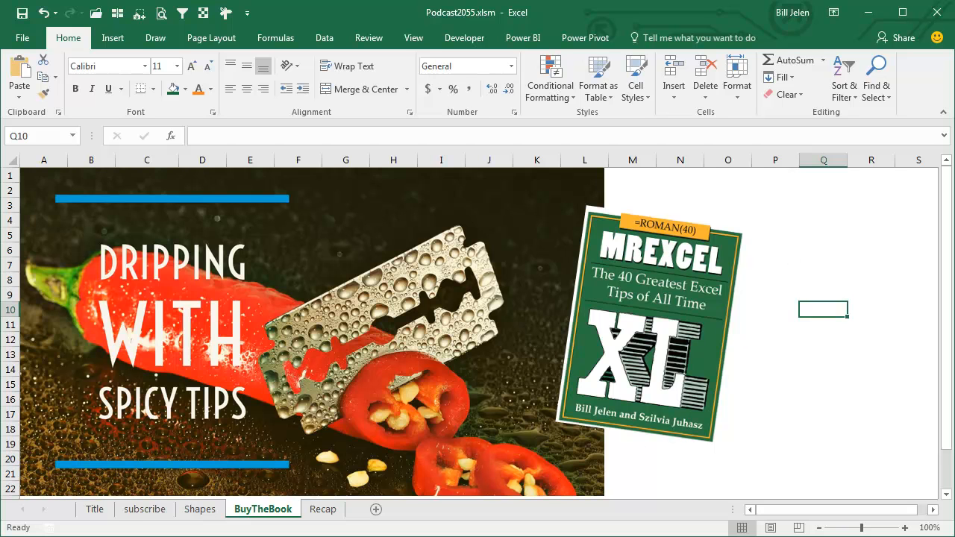
click(322, 509)
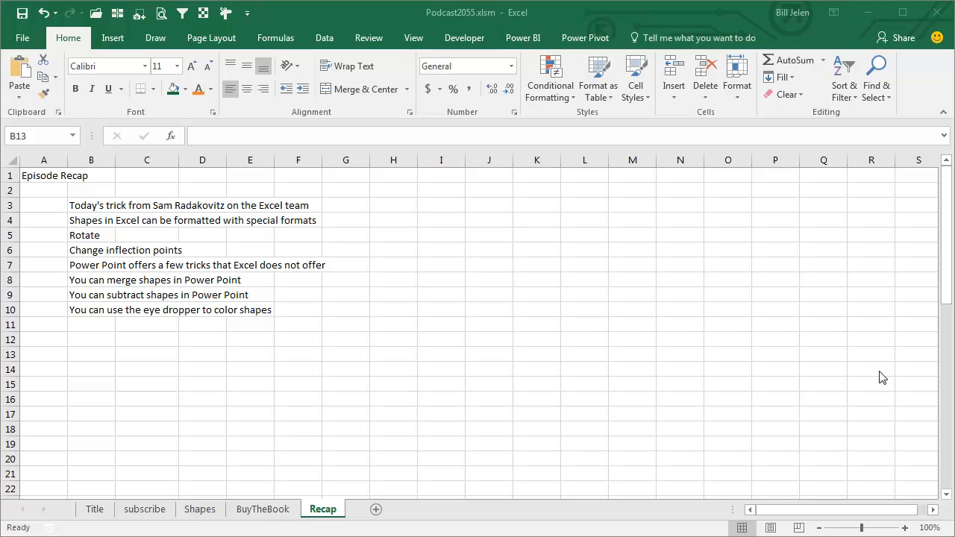